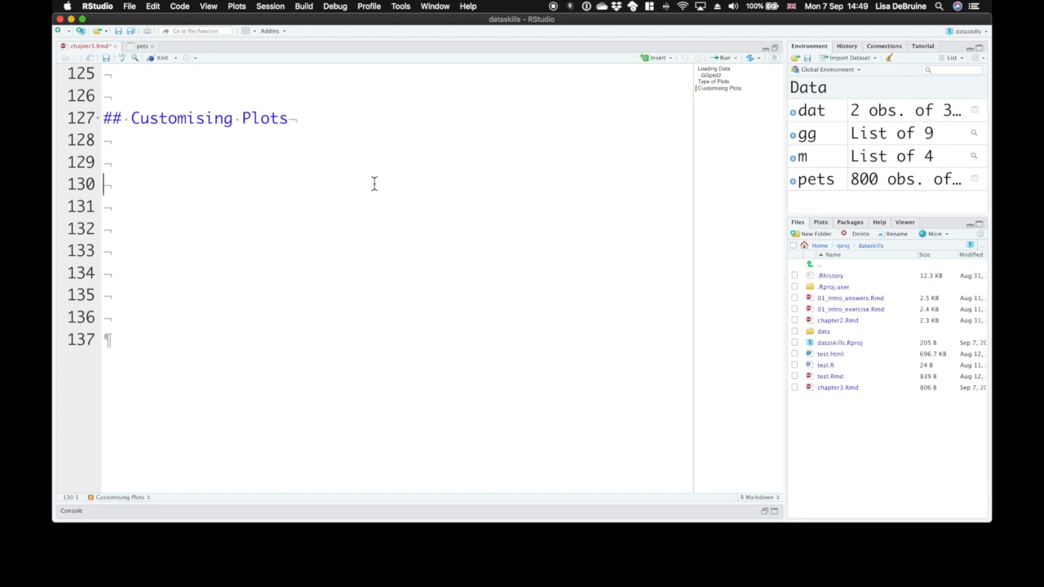
Write ggplot(pets, aes(age, score, colour = pet)) on the blank line under Customising Plots
left_click(658, 57)
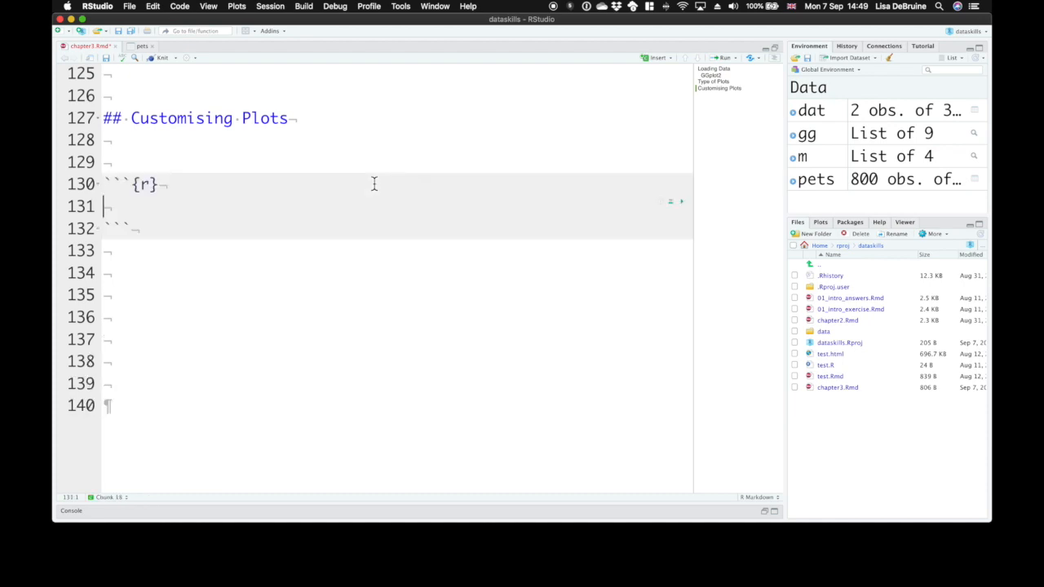
type("ggpl")
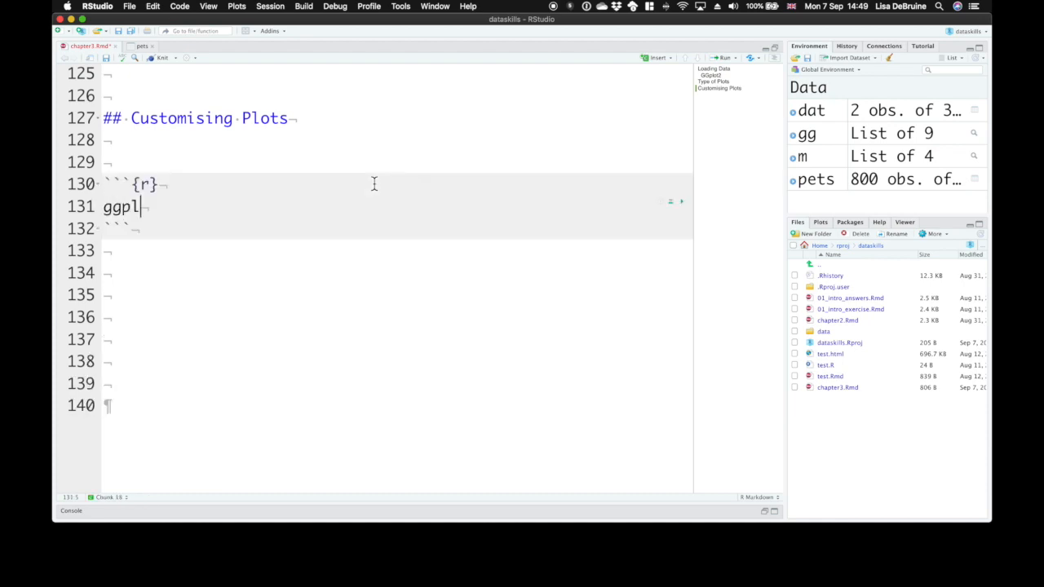
type("ot(pets")
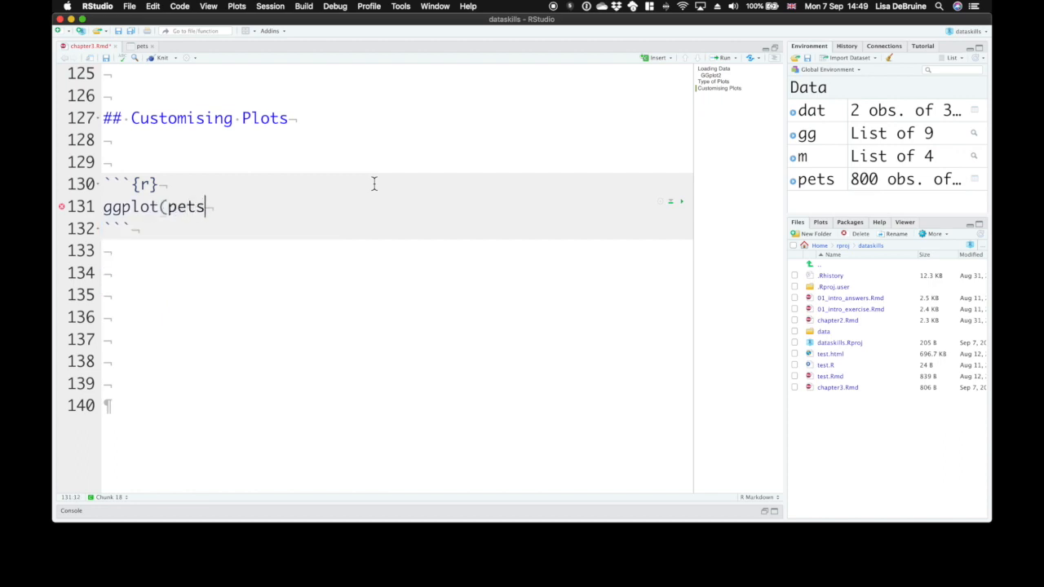
type(", aes")
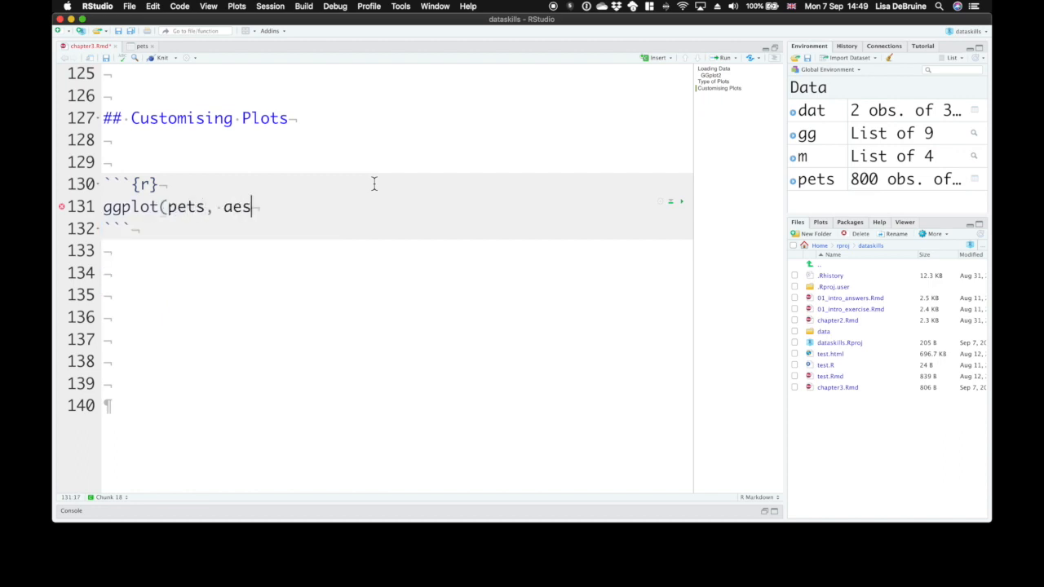
type("(")
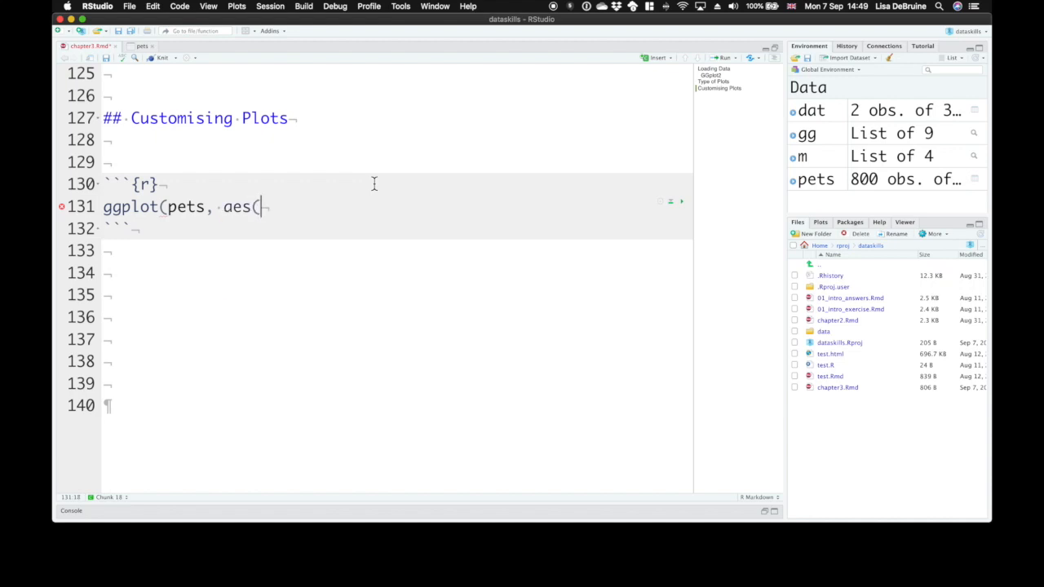
type("age, score")
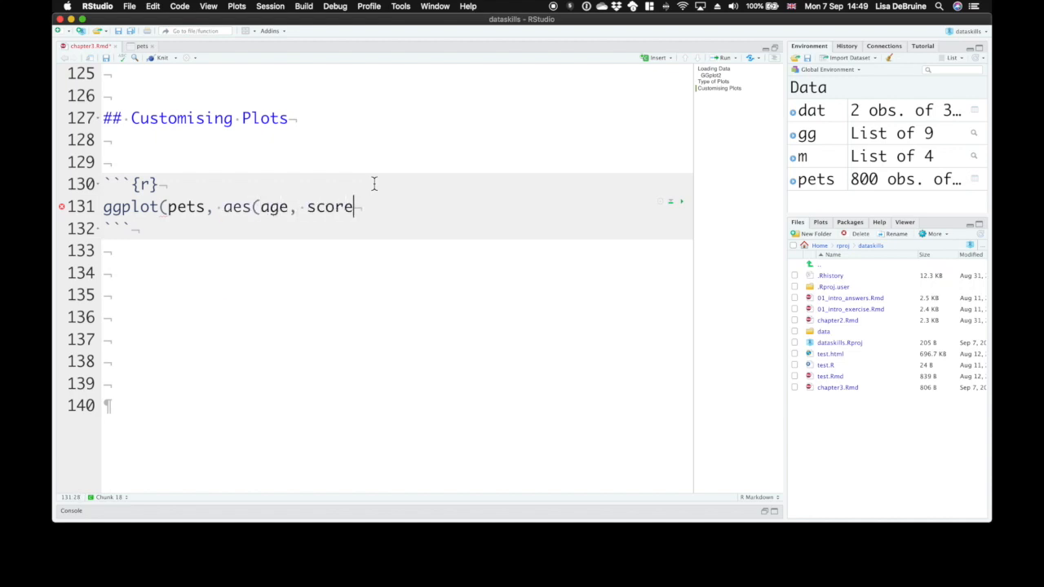
type(", colur = p")
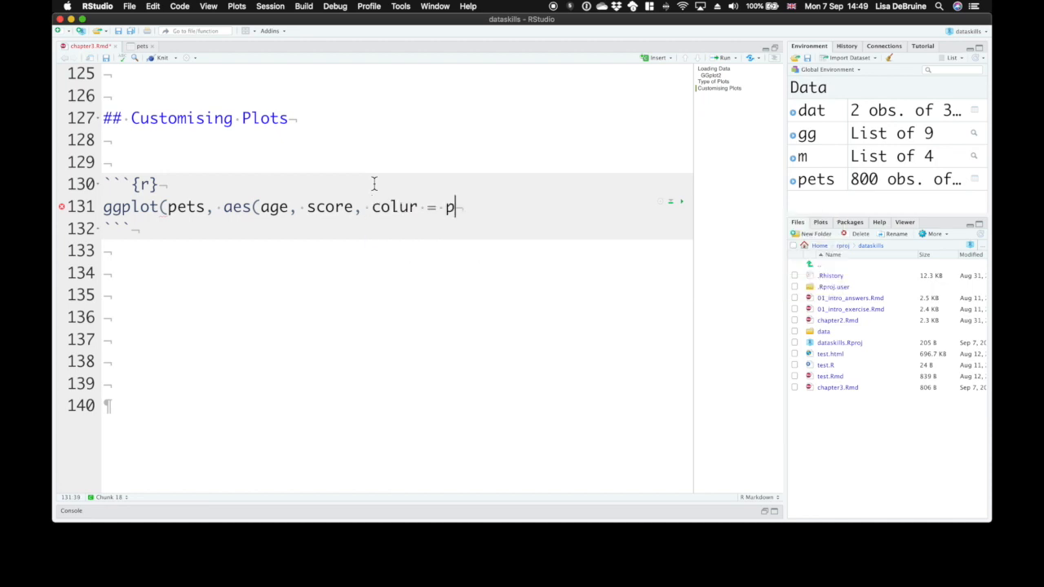
type("et)")
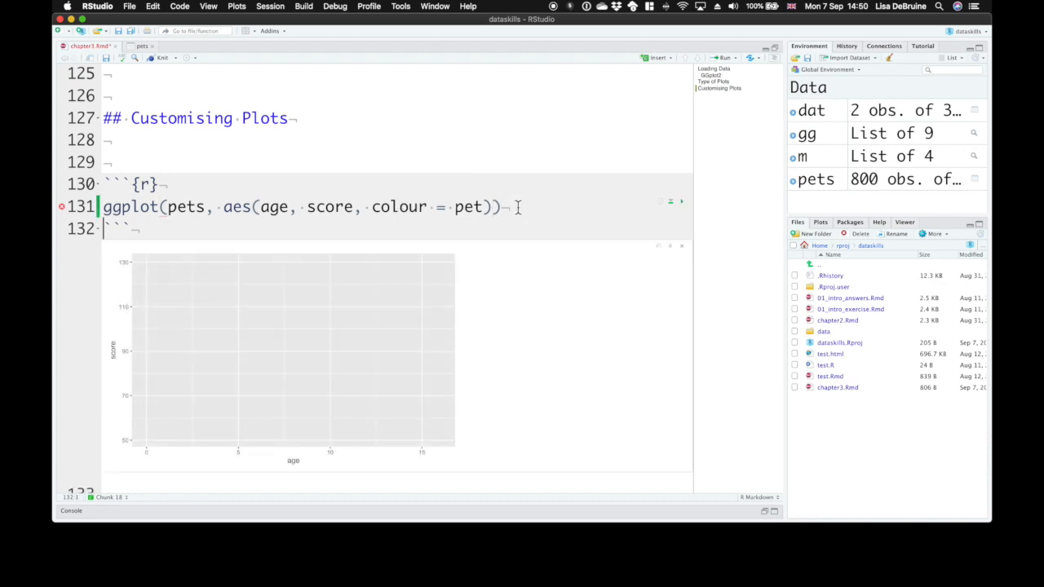
Append a geom_smooth(method = lm, formula = y~x) layer to the ggplot call
type("+")
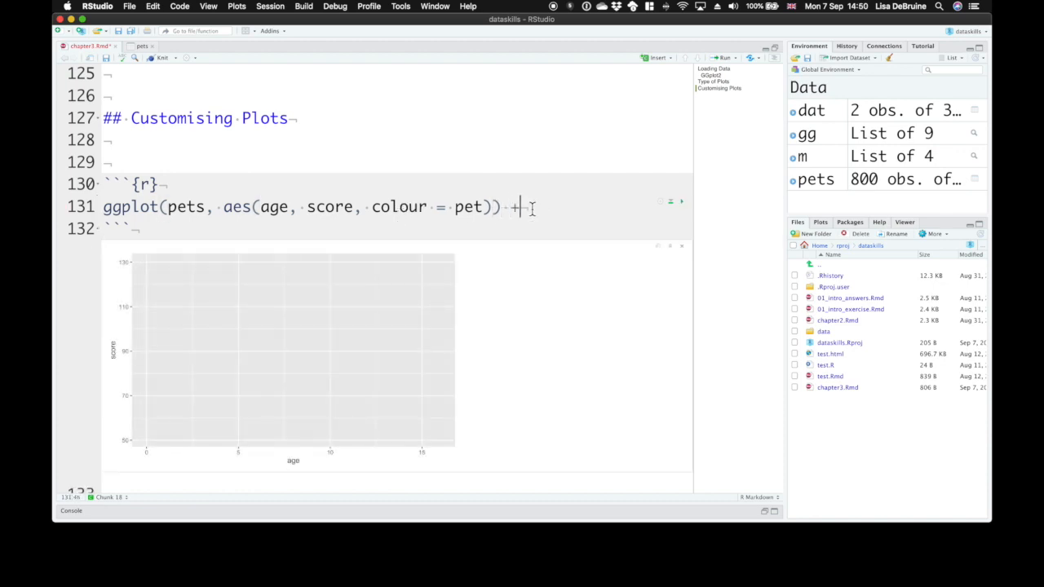
type("geom")
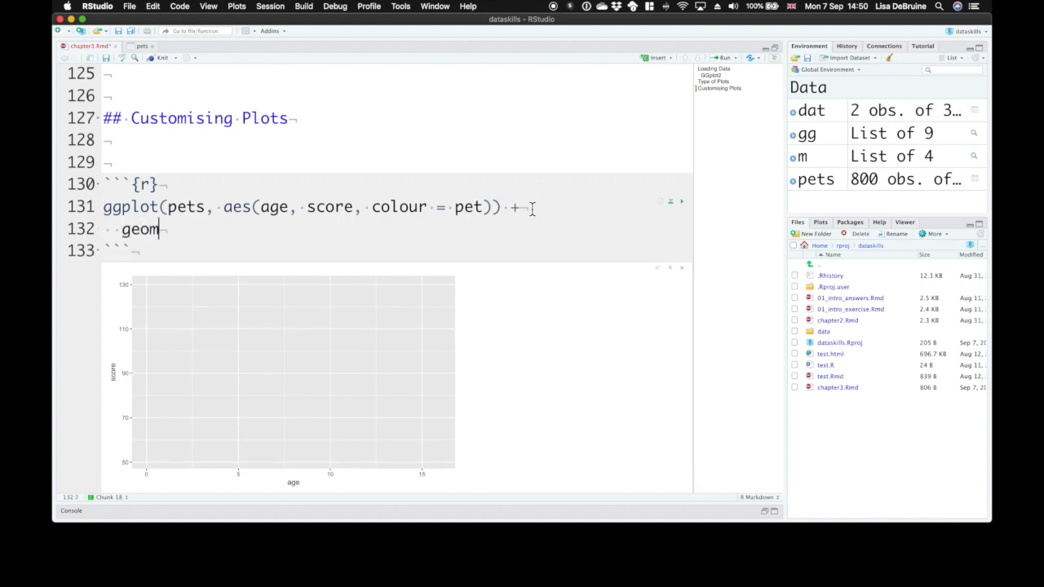
type("_smooth(")
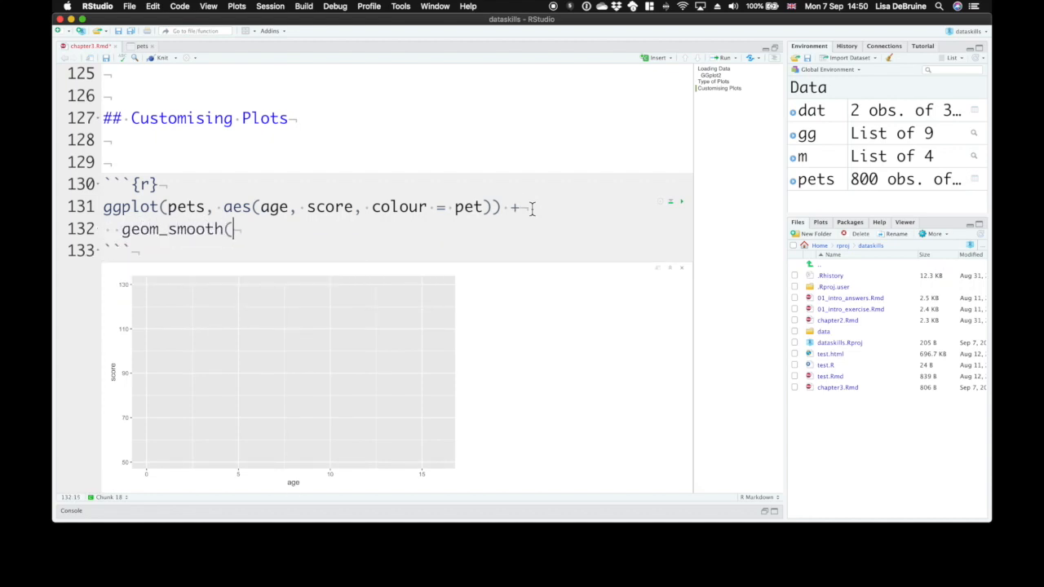
type("method = lm,")
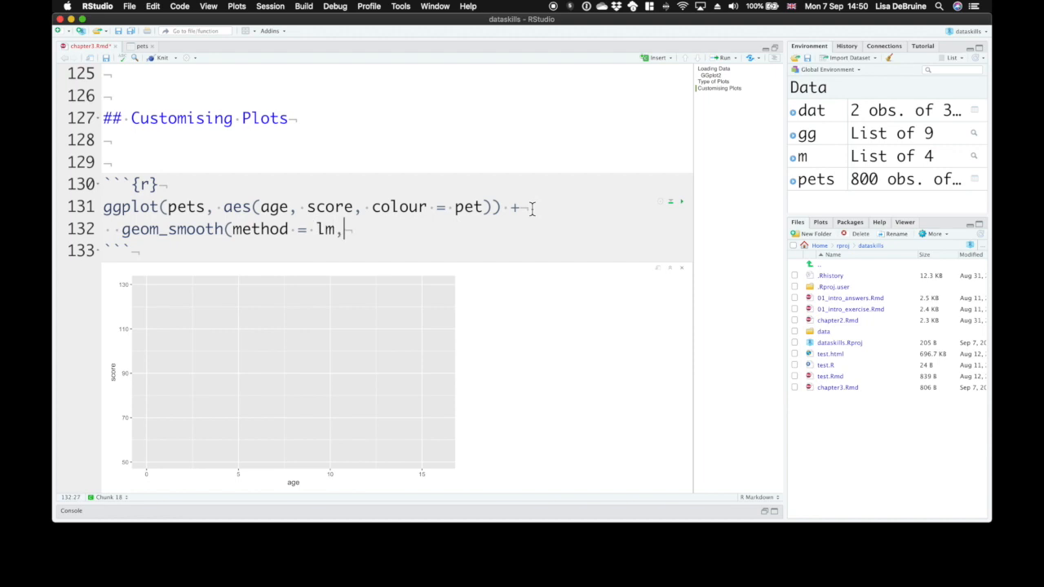
type("form")
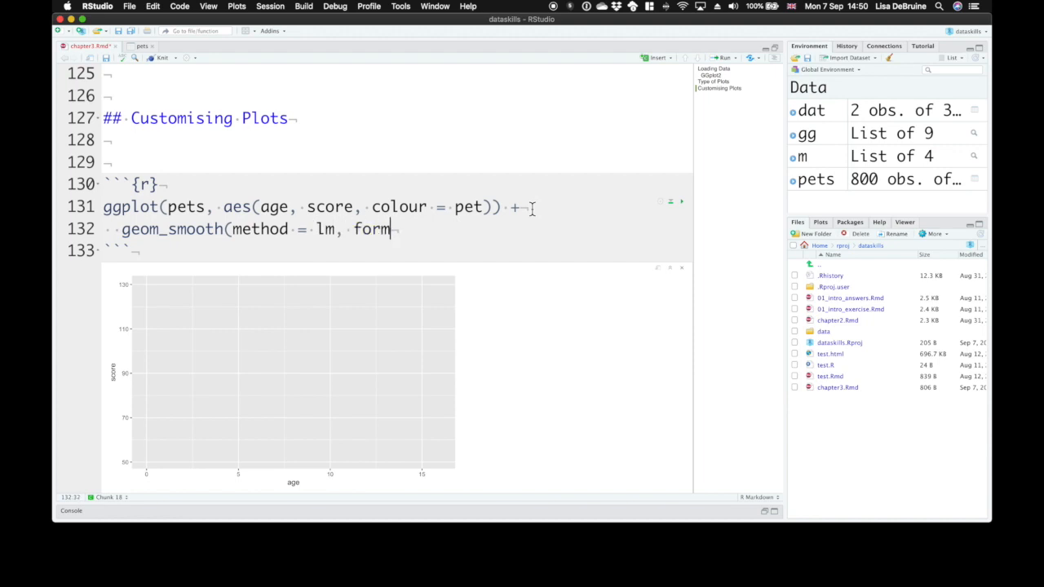
type("ula =")
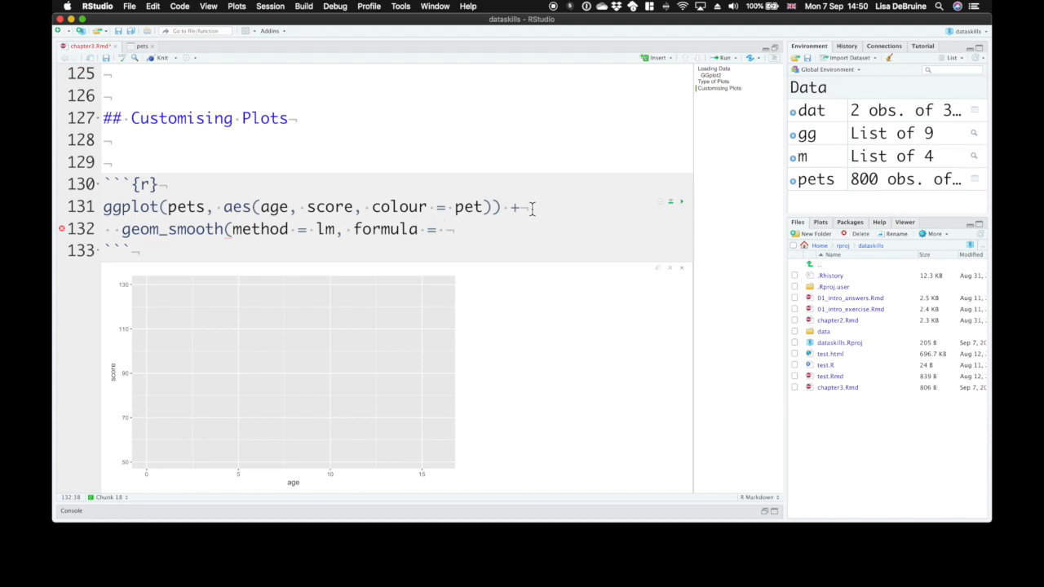
type("y~x")
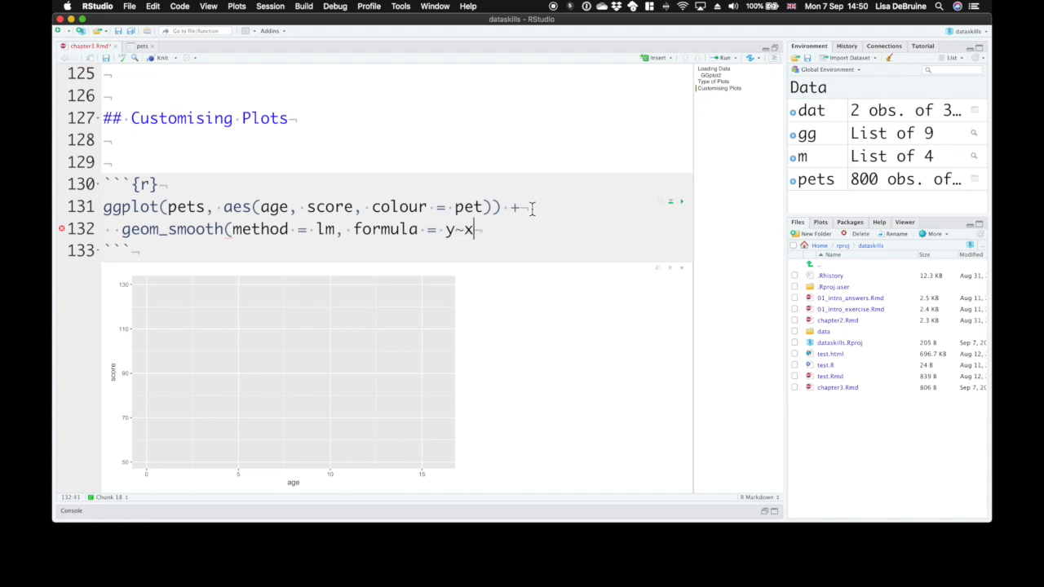
type(")")
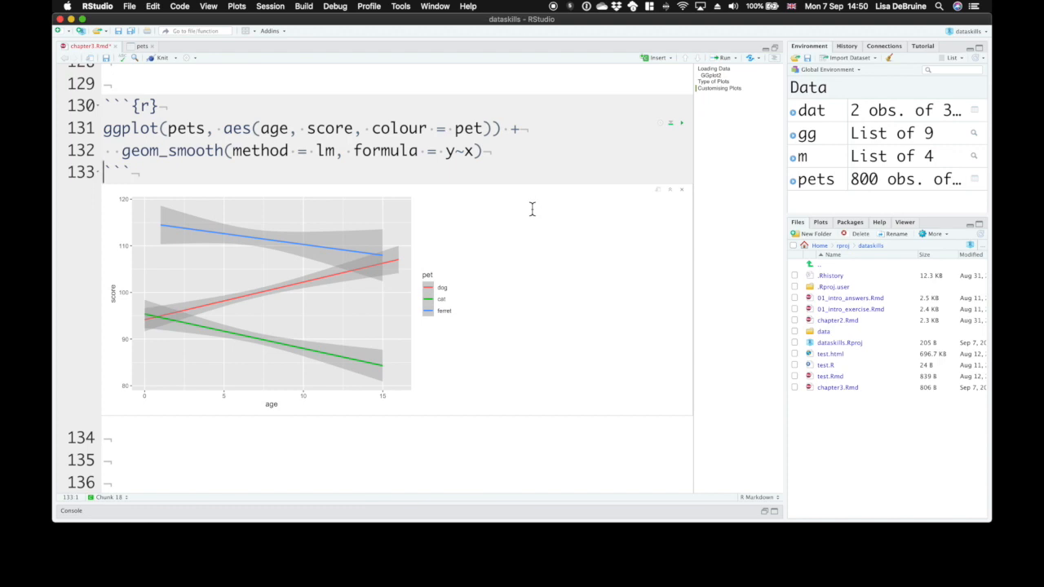
Add a labs() call with x = "Age of Pet" and y = "Test Score"
left_click(485, 151)
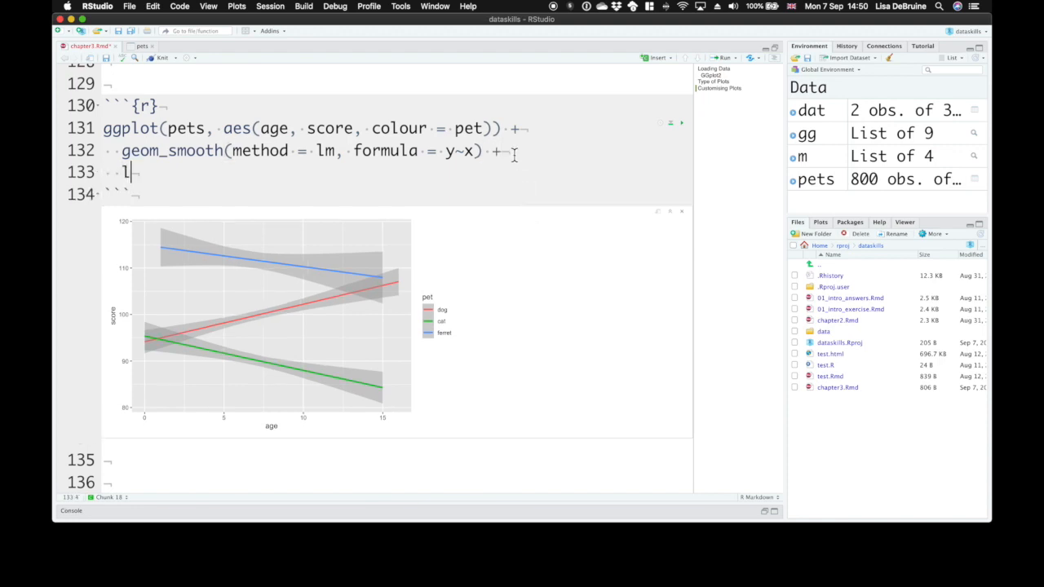
type("abs(")
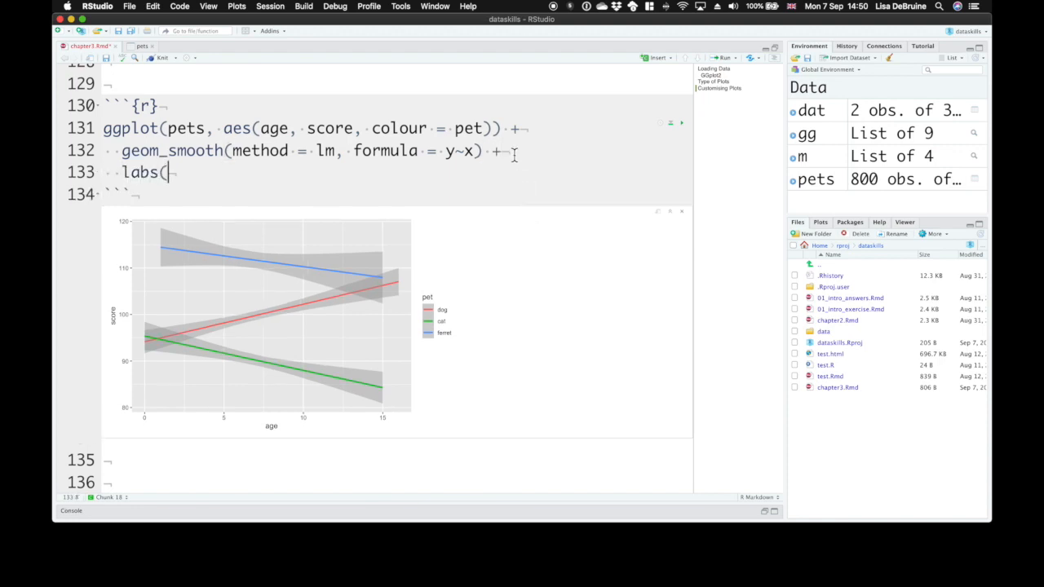
type("x = \"")
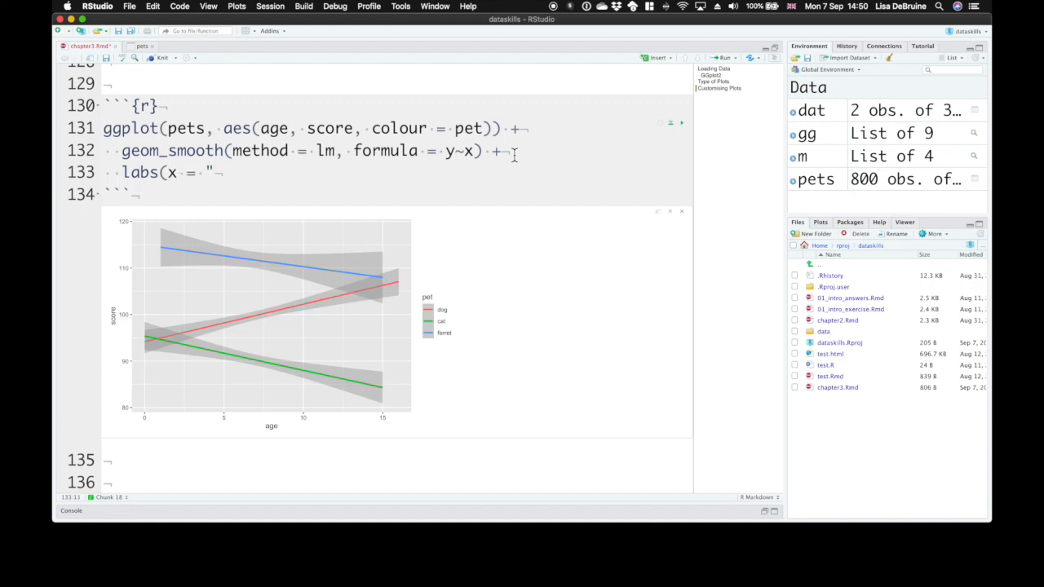
type("Age of Pet\",")
type("y =")
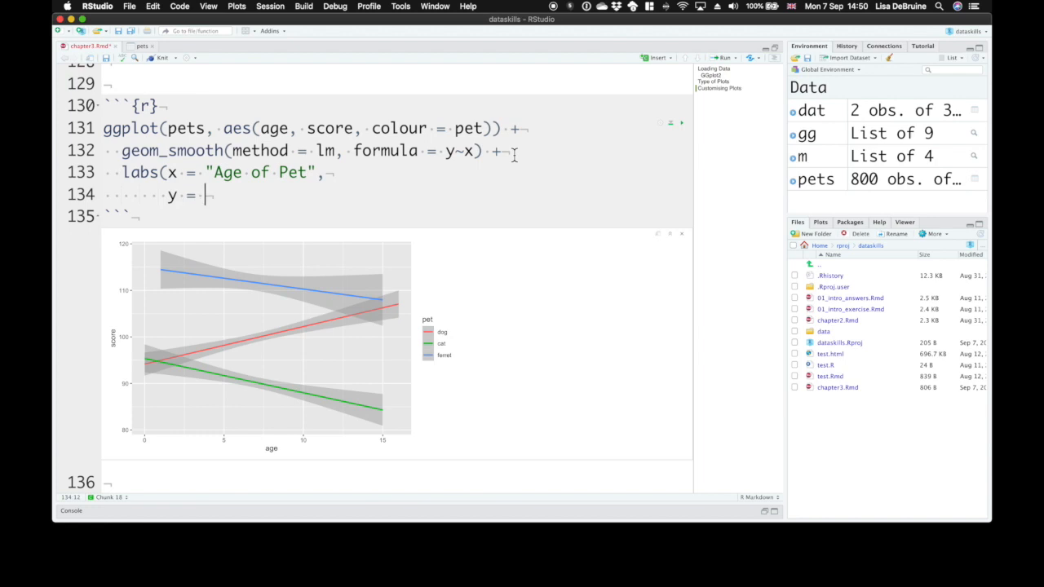
type("\"Test Score\",")
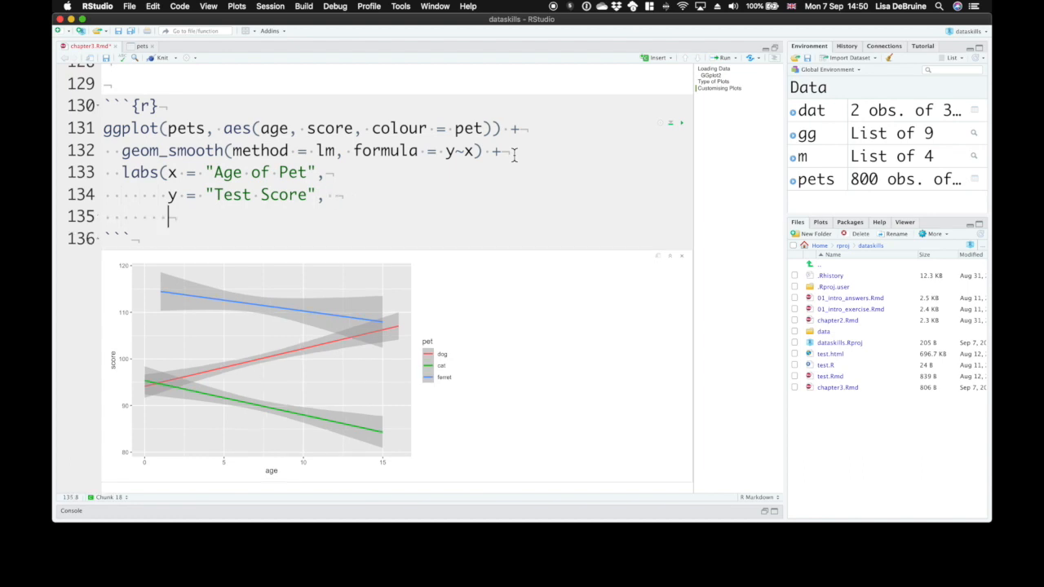
Add colour = "Type of pet" and title = "Pet score by age" to labs()
type("colour")
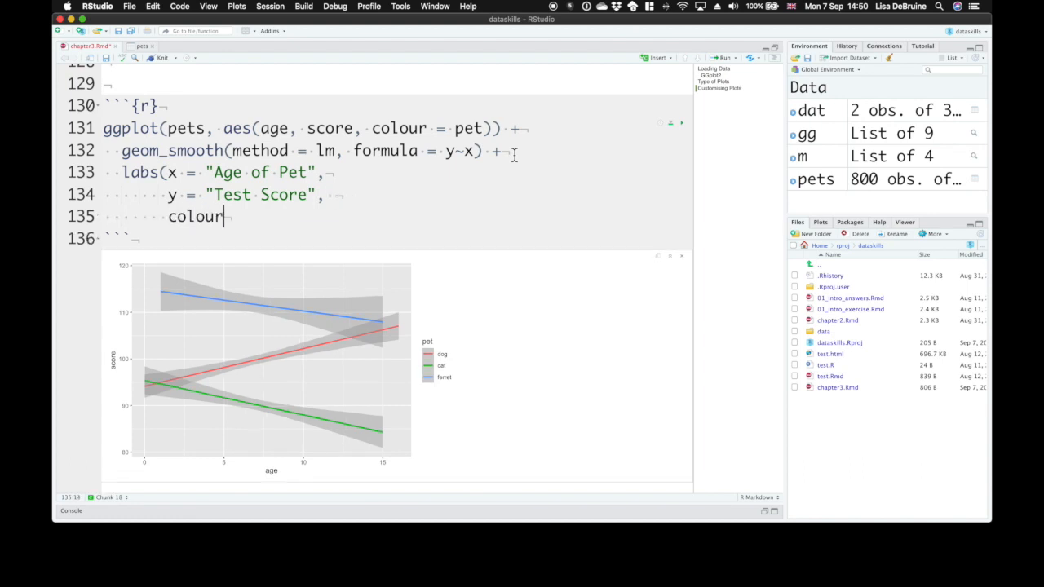
type("= \"")
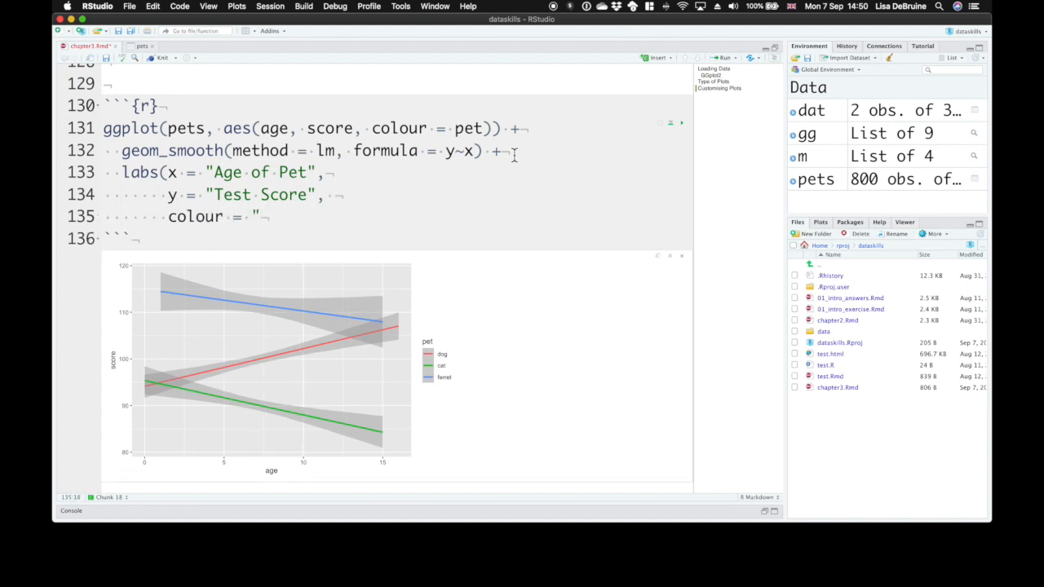
type("Type of pet")
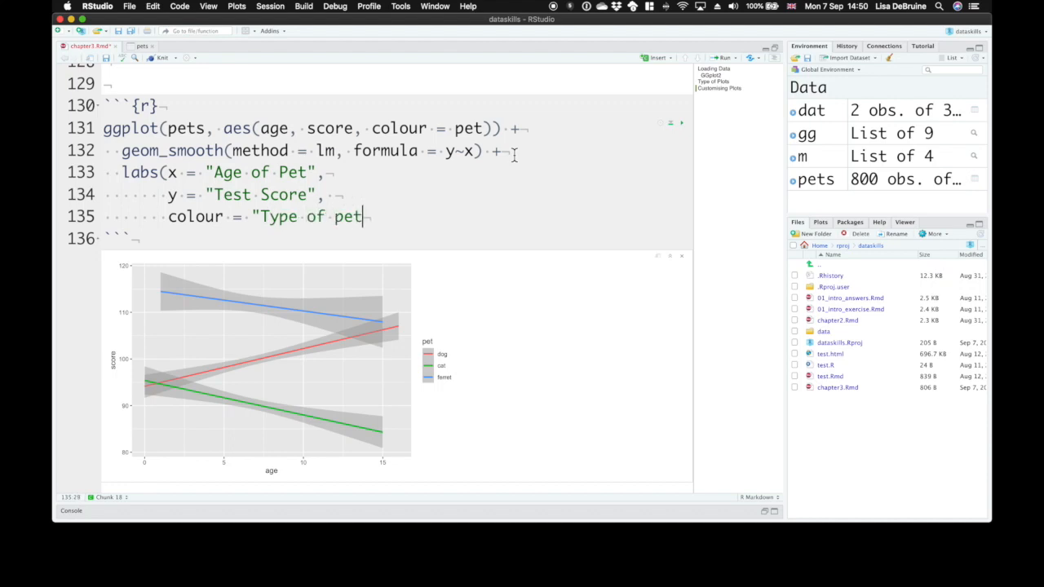
type("\"")
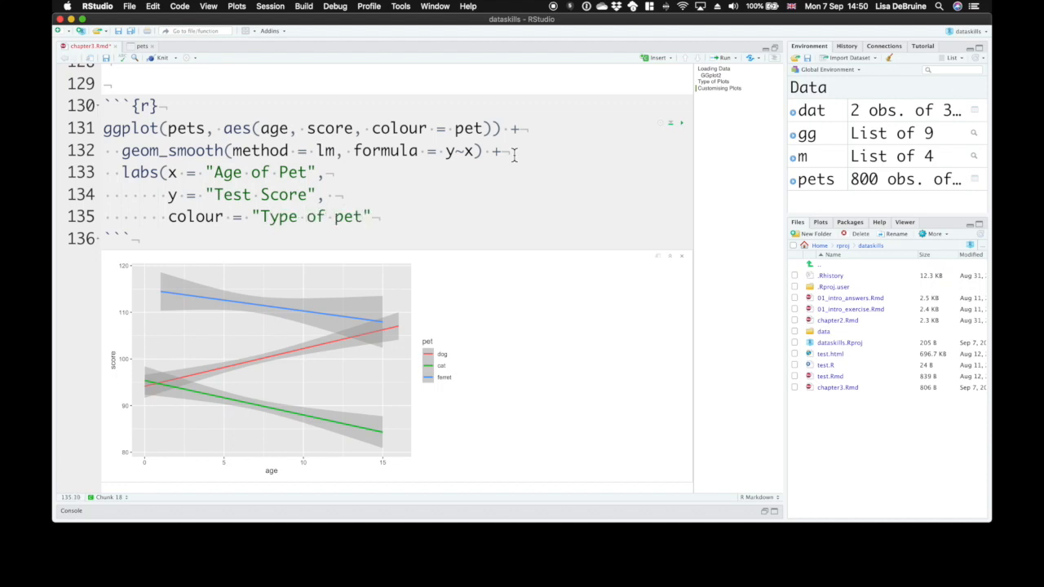
type("title =")
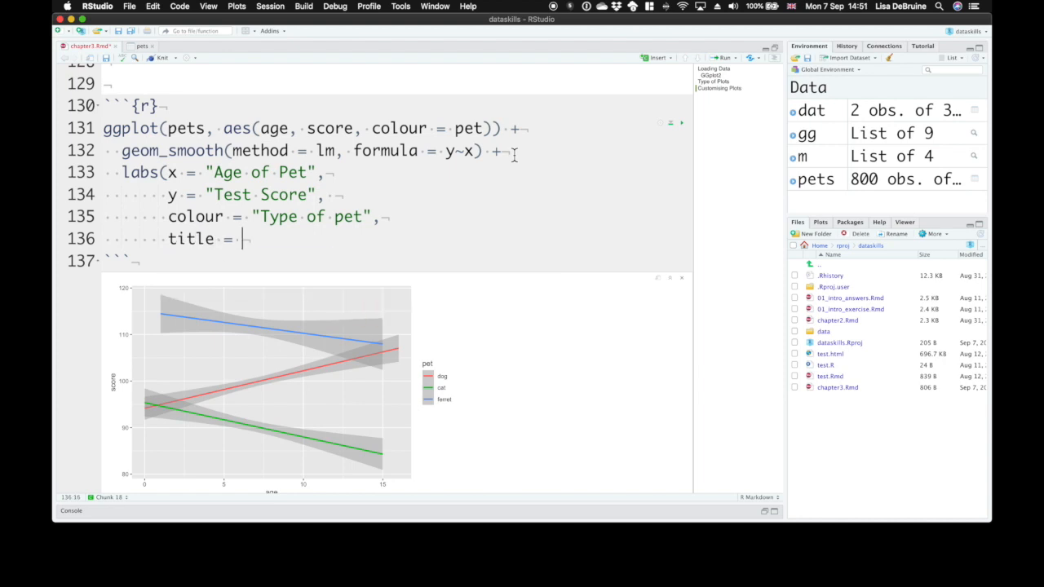
type("\"Pect score")
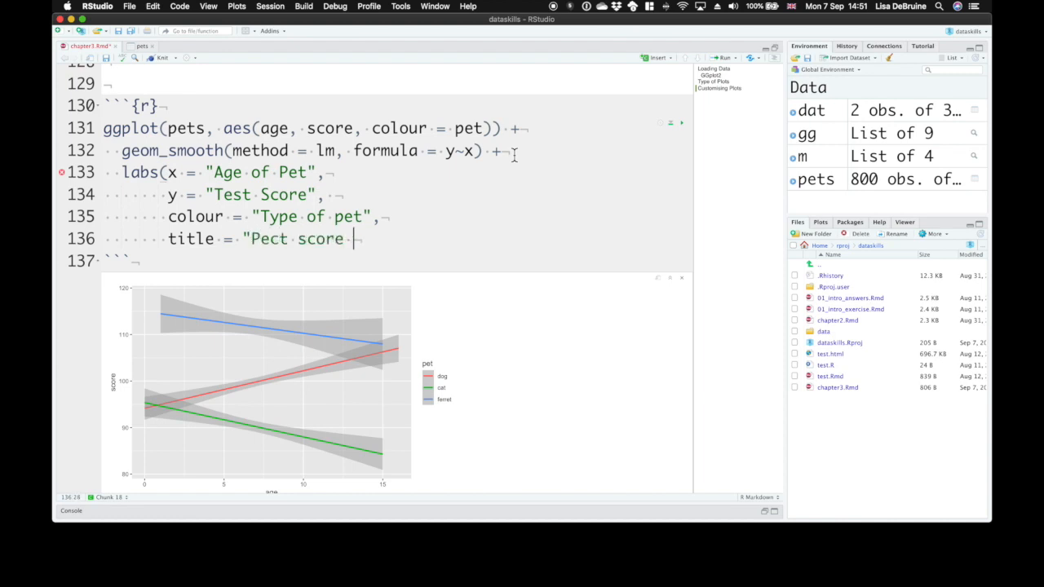
type("by age\")")
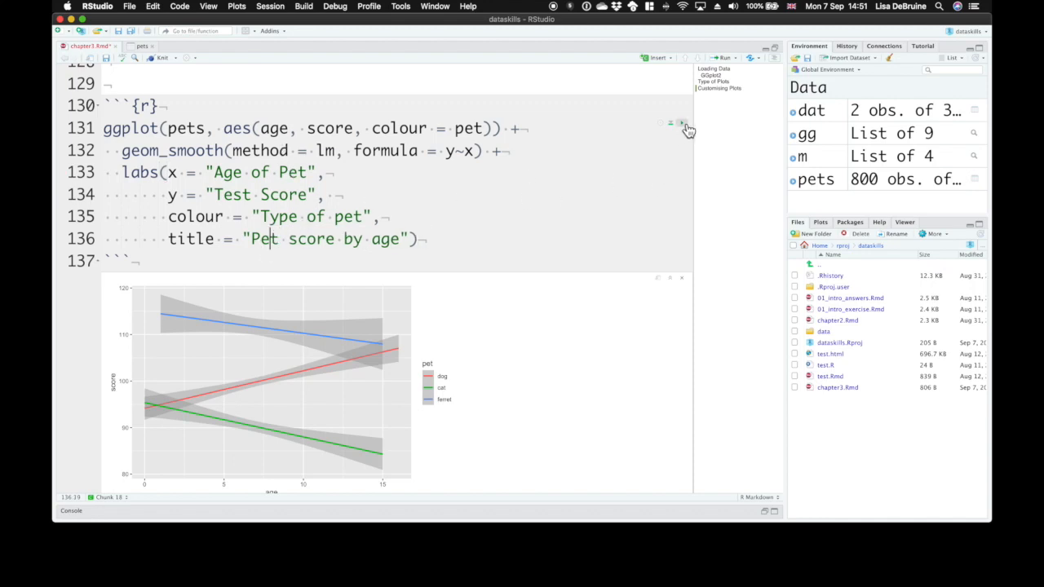
Rerun the chunk to show the new axis labels, legend title and title
left_click(681, 124)
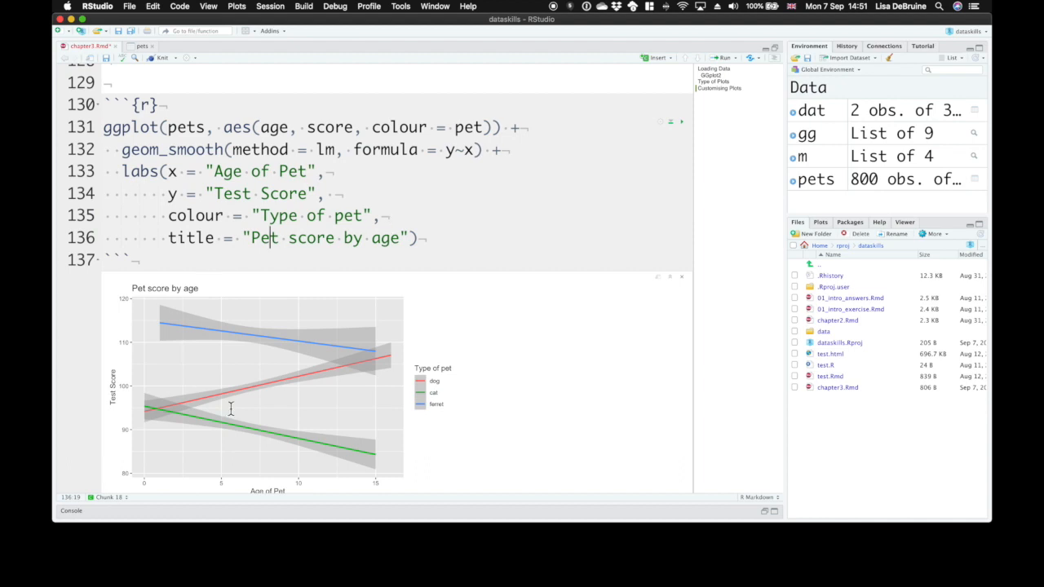
mouse_move(247, 320)
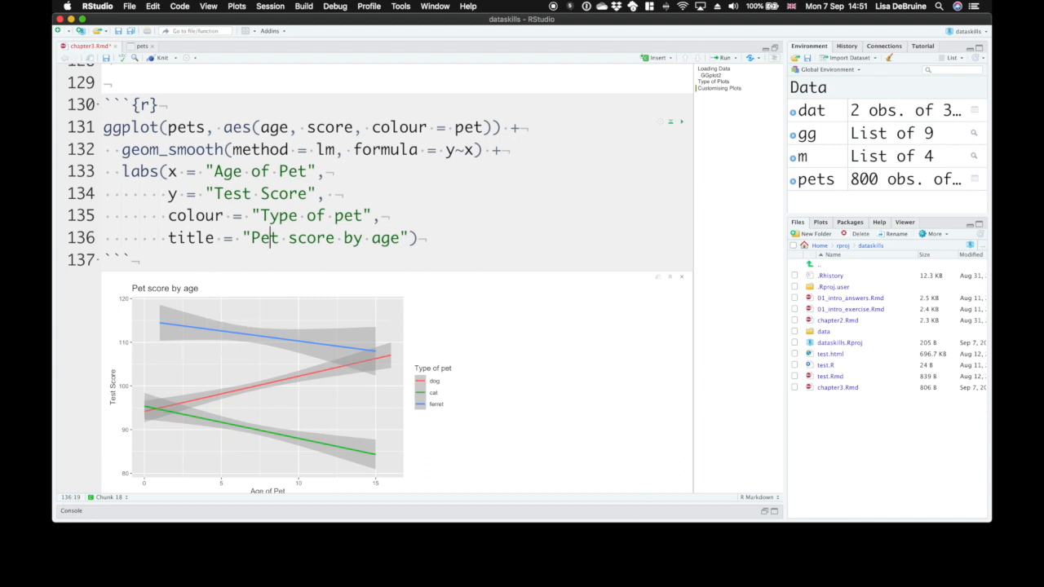
mouse_move(372, 155)
type(" +")
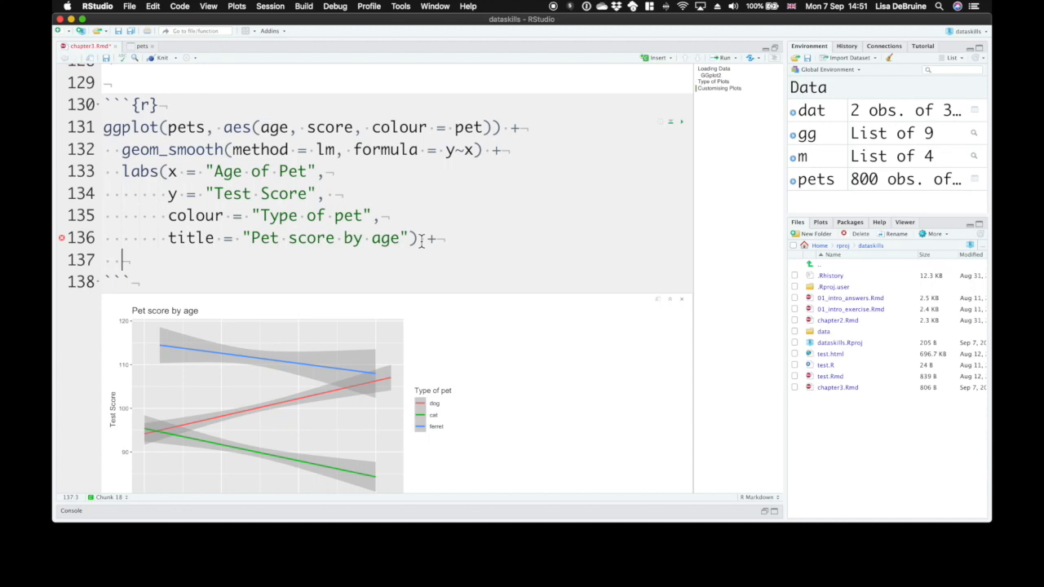
Add scale_color_manual(values = c("orange", "pink", "dodgerblue")) to the plot
type("scale")
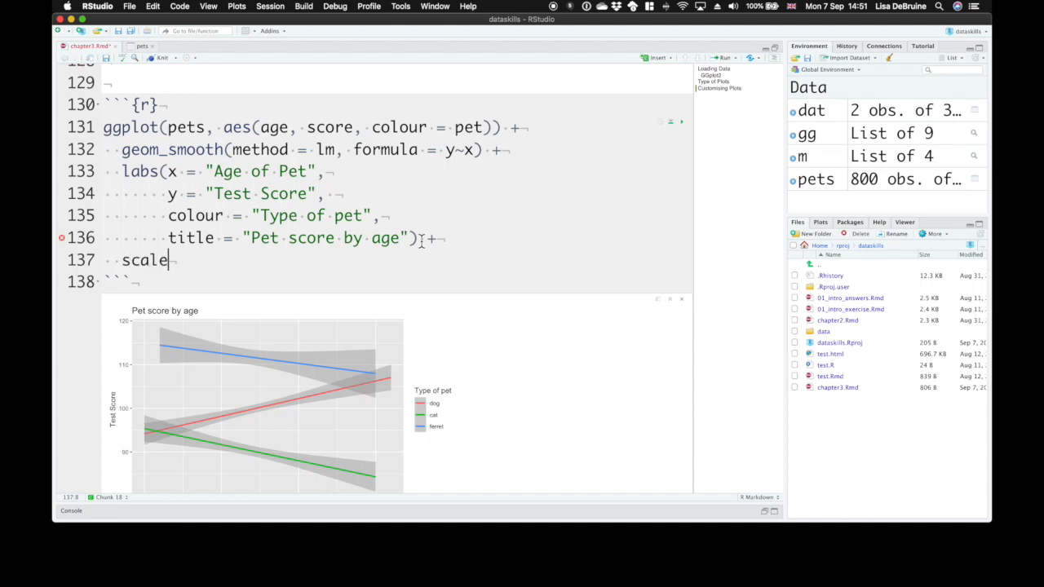
type("_color_manual(")
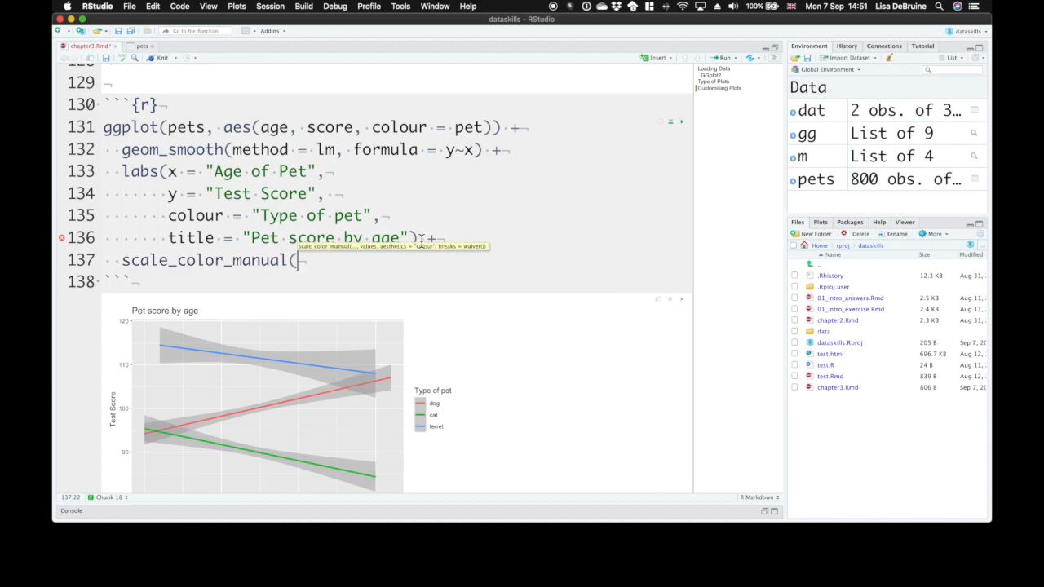
mouse_move(397, 257)
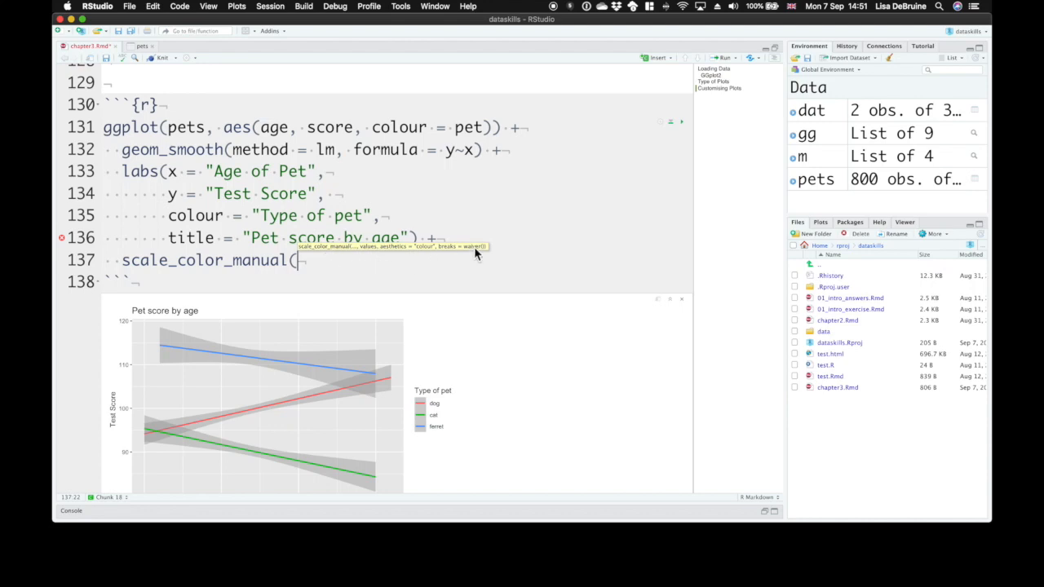
type("values =")
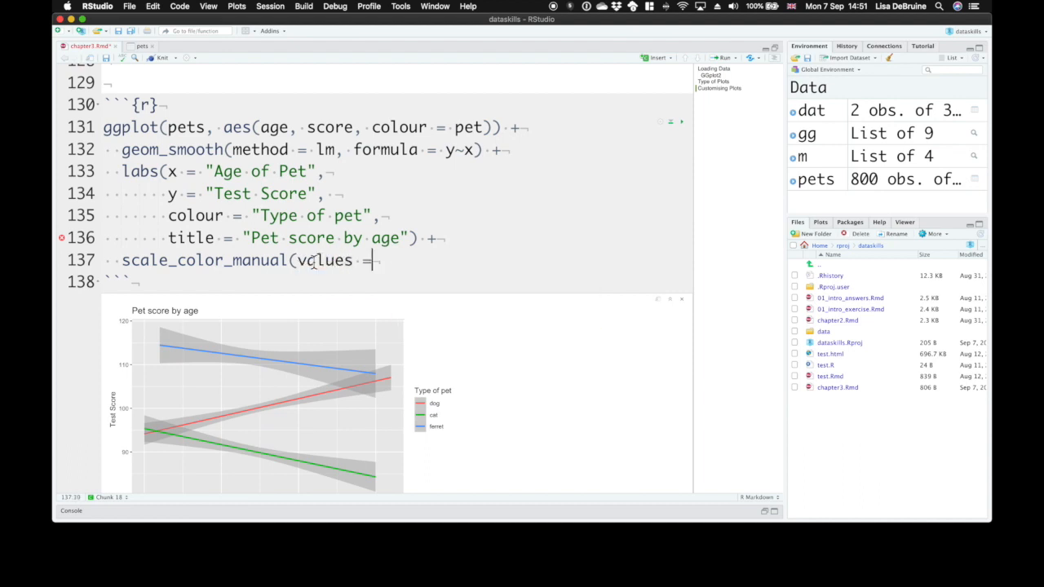
type("c(")
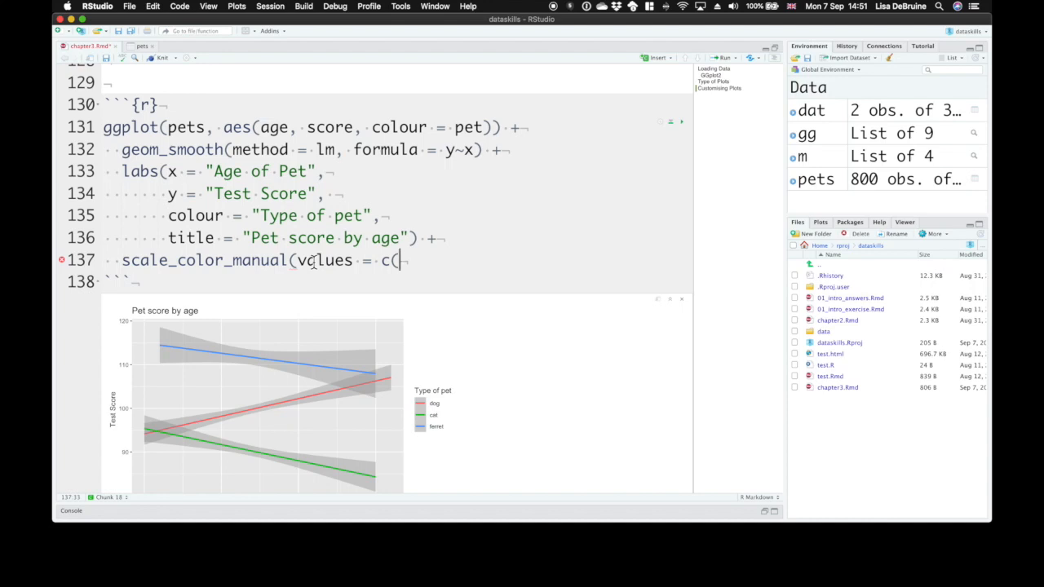
type("\"o")
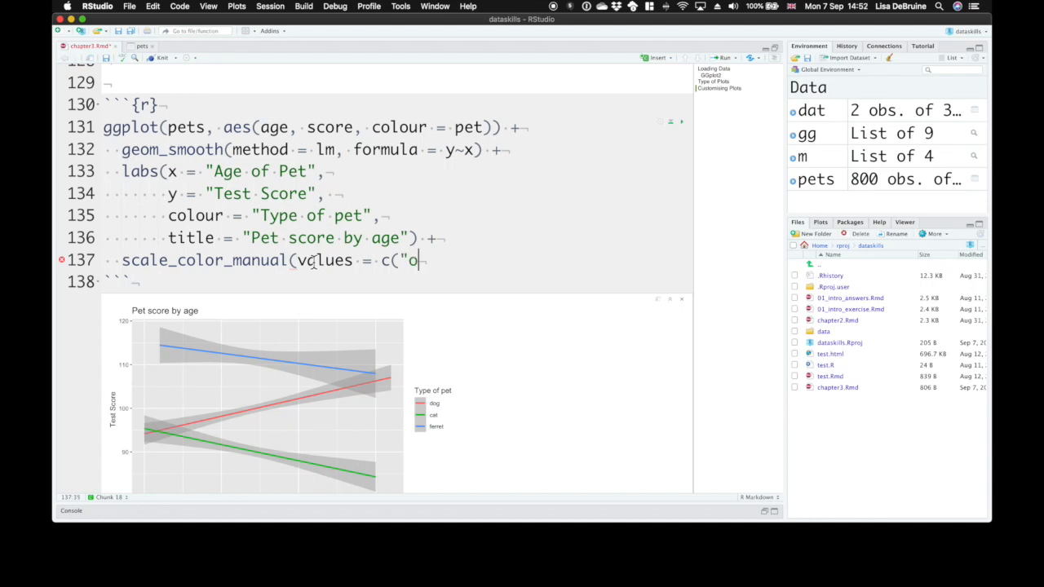
type("range\", \"pink\", \"")
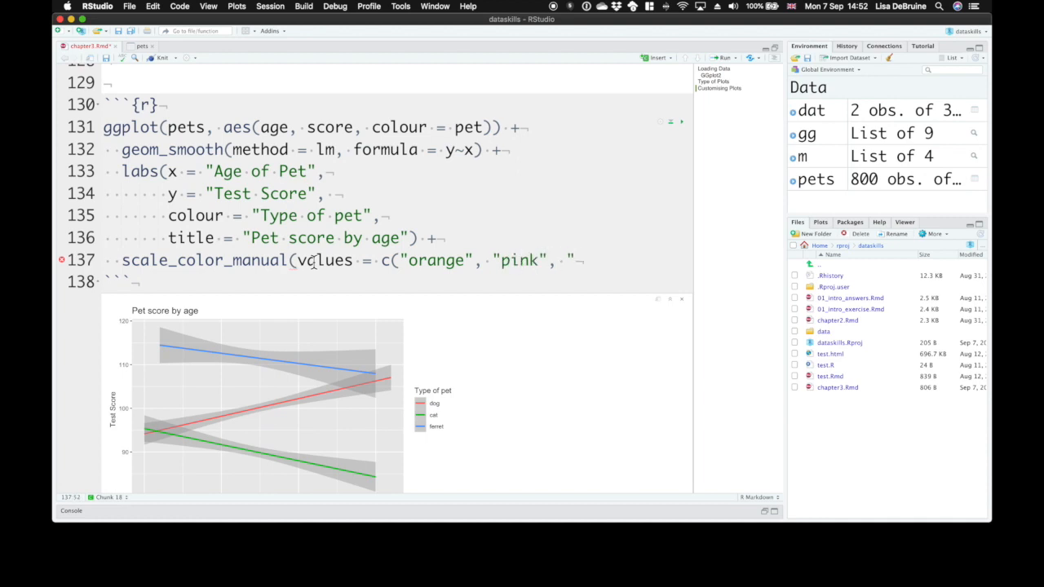
type("dodgerblue\"))")
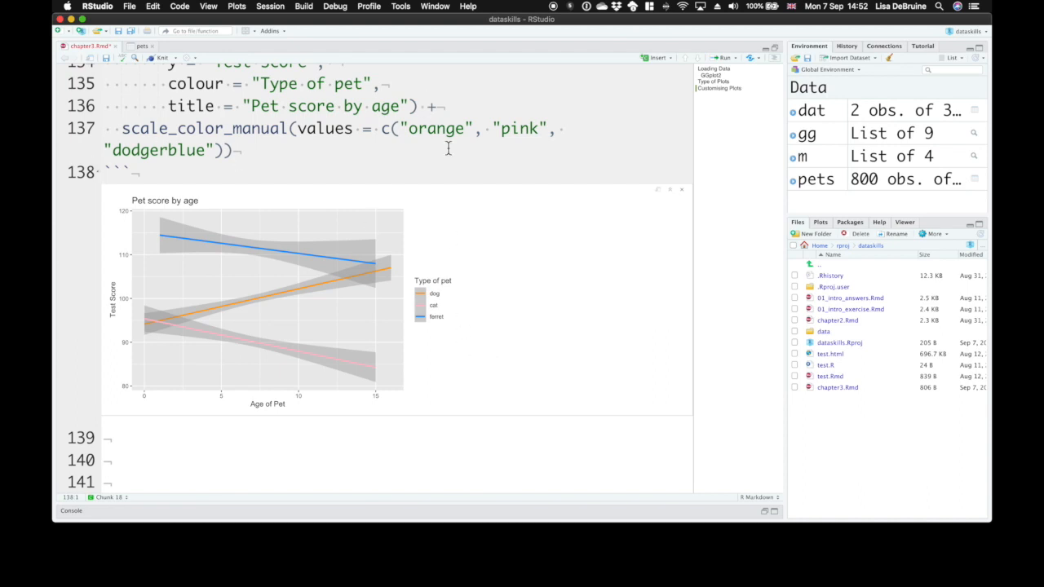
Replace the cat colour pink with "#FFDDDD", rerun, then change it to "#996666"
double_click(519, 165)
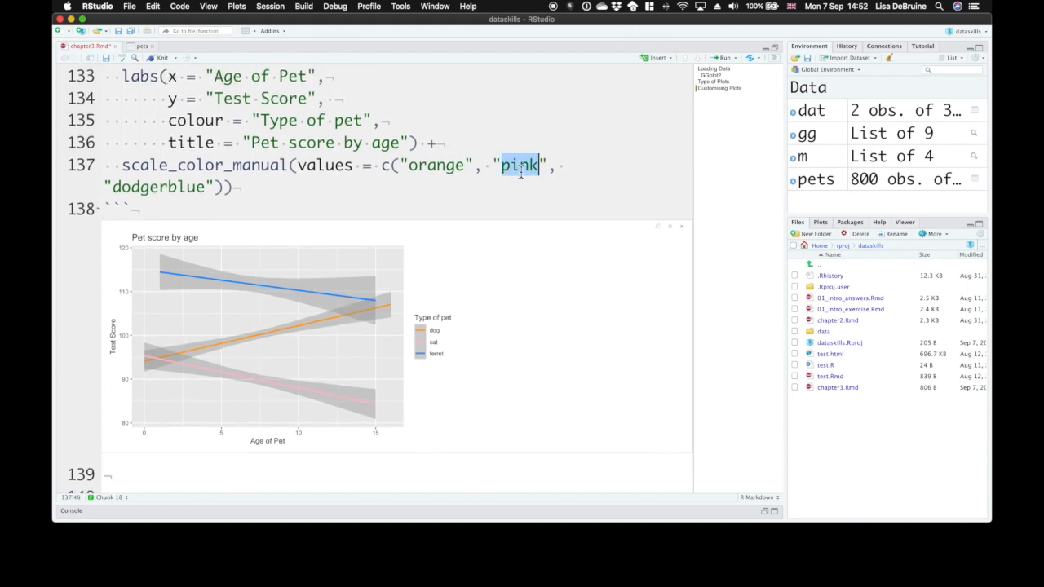
type("#")
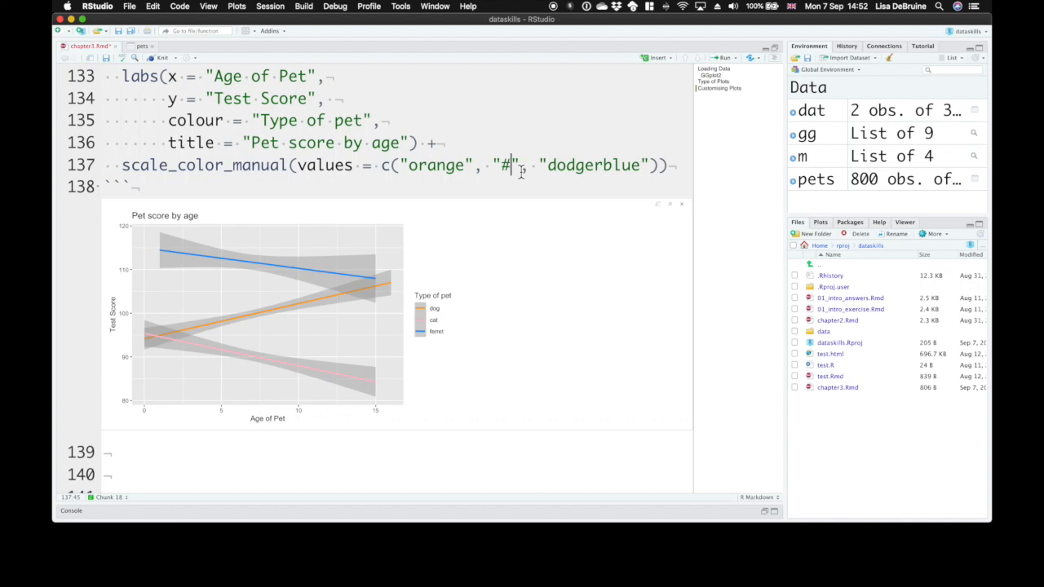
type("FF")
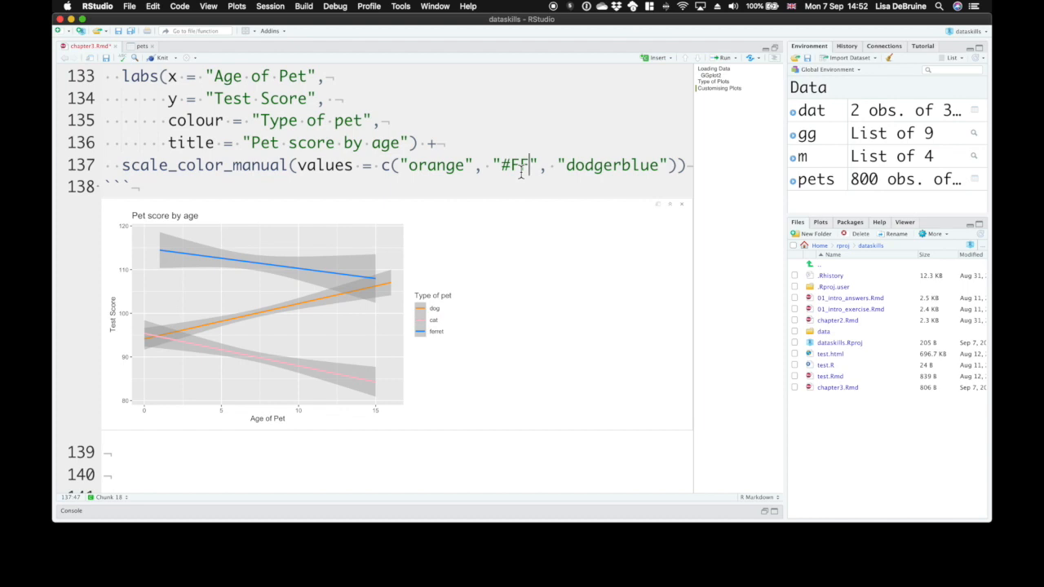
type("DD")
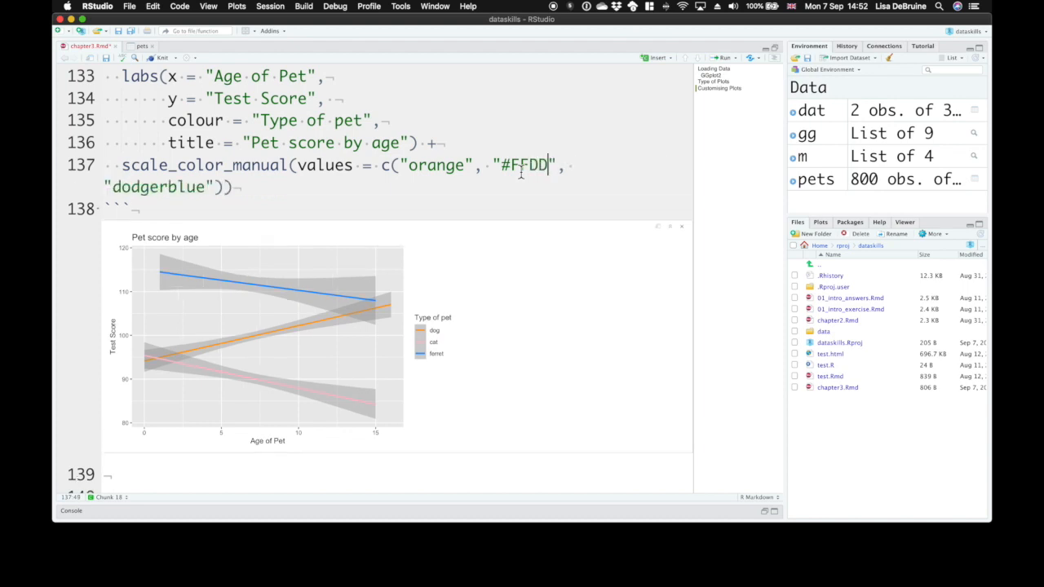
type("DD")
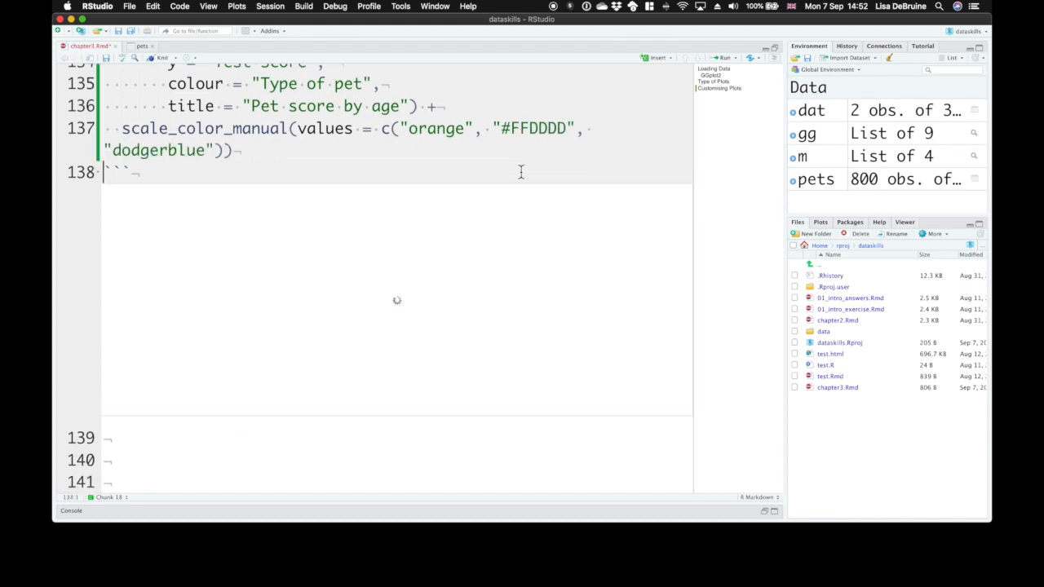
left_click(725, 57)
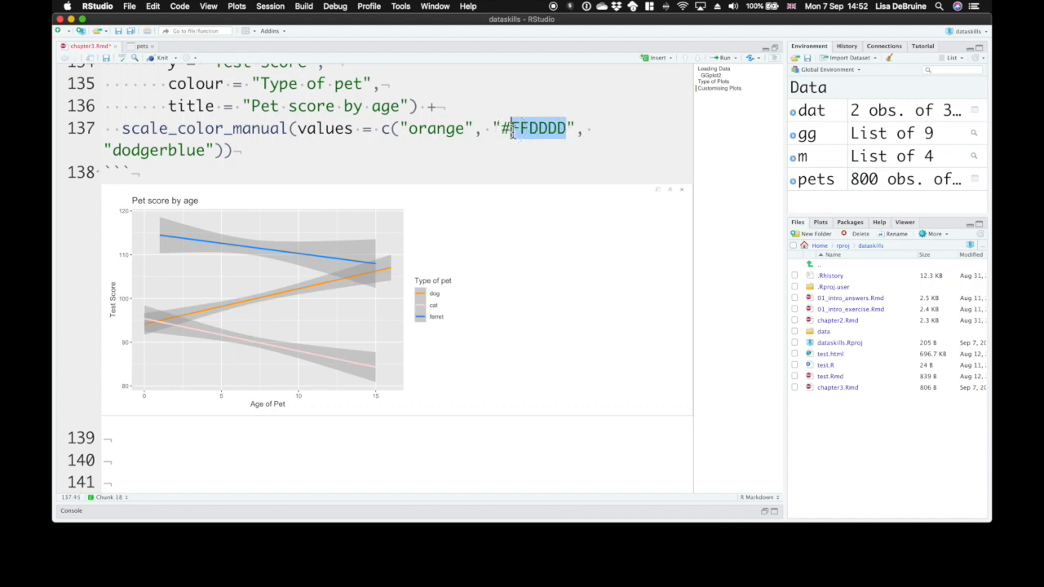
type("996")
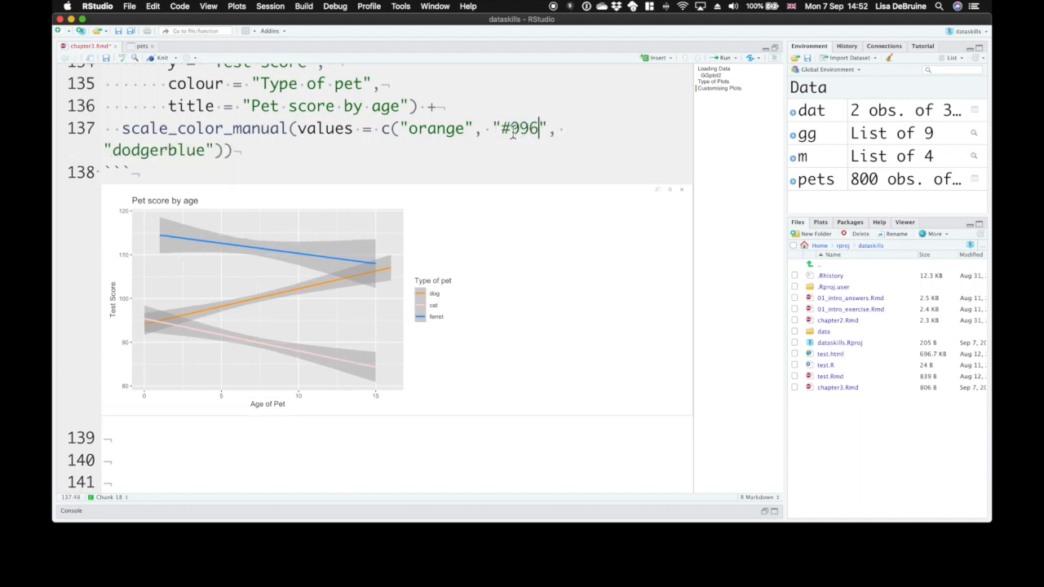
type("666")
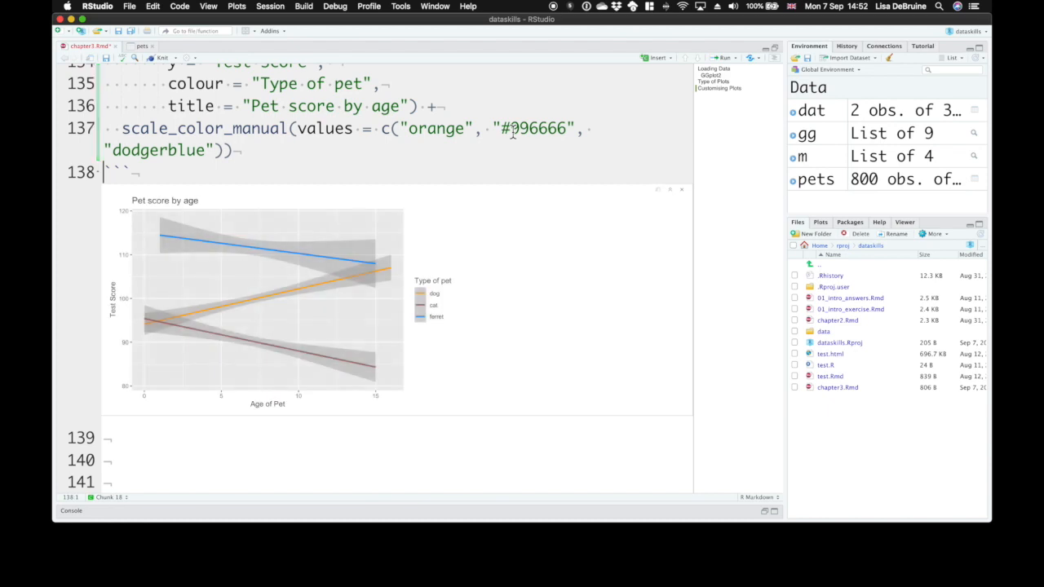
mouse_move(552, 109)
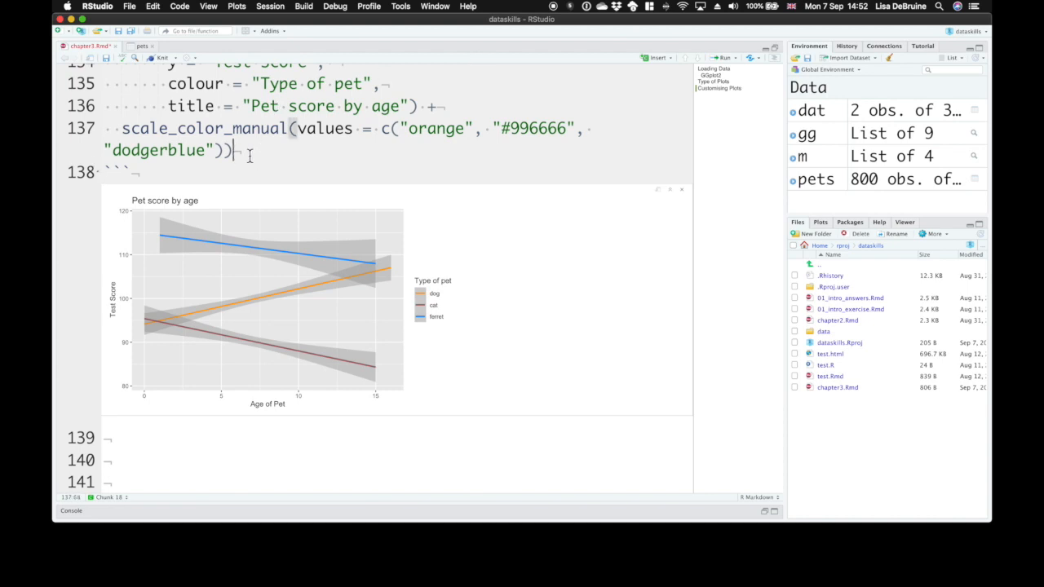
Add colors() to the chunk and scroll through the printed colour names
type("colo")
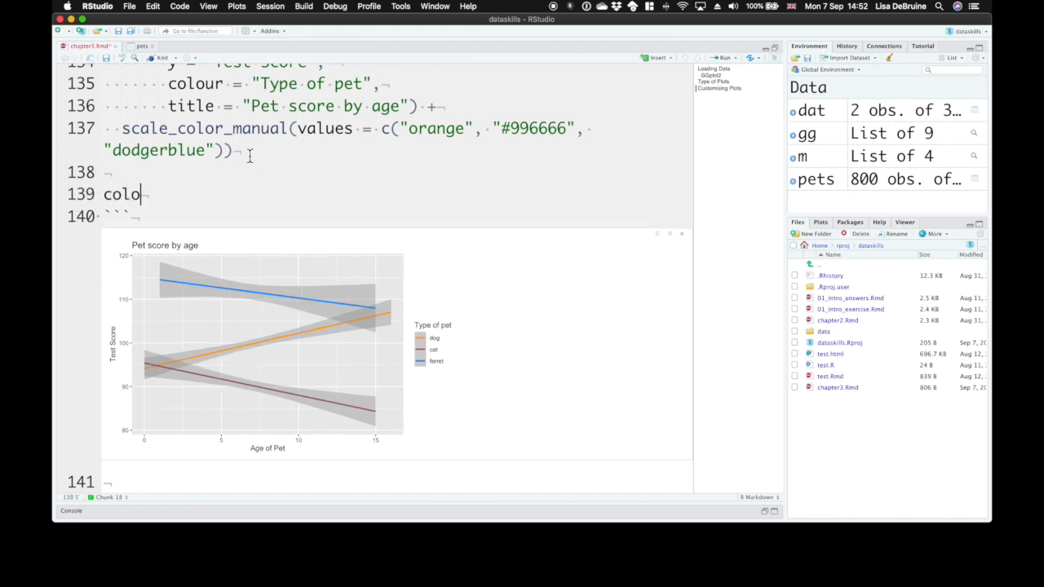
type("rs(")
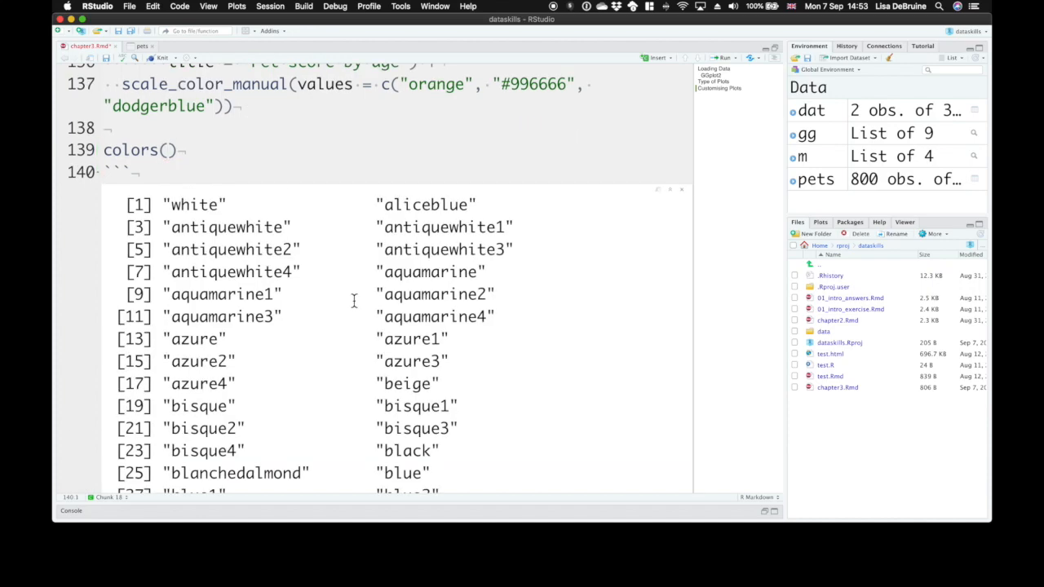
scroll("down", 3)
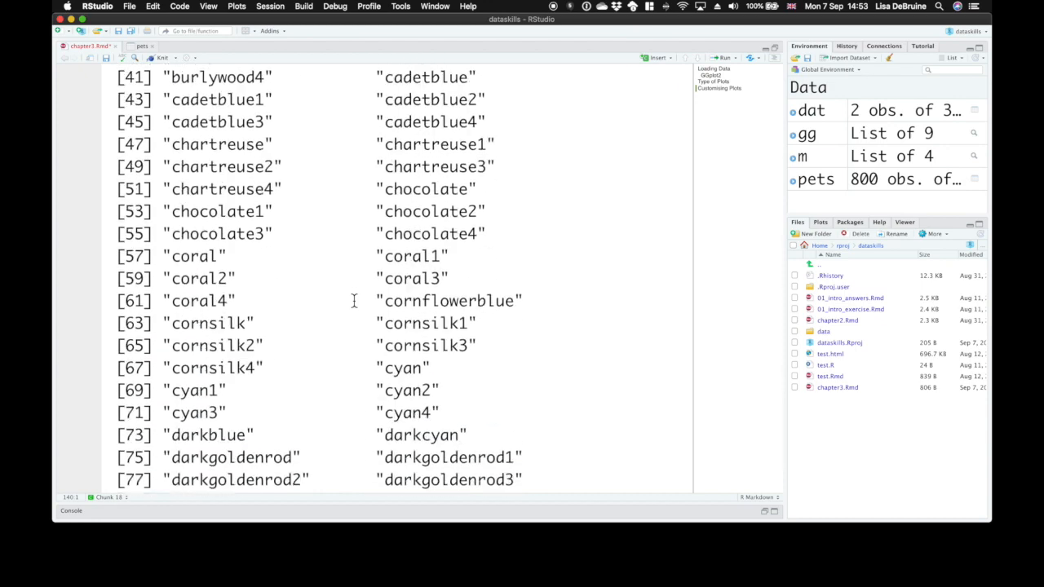
scroll("down", 3)
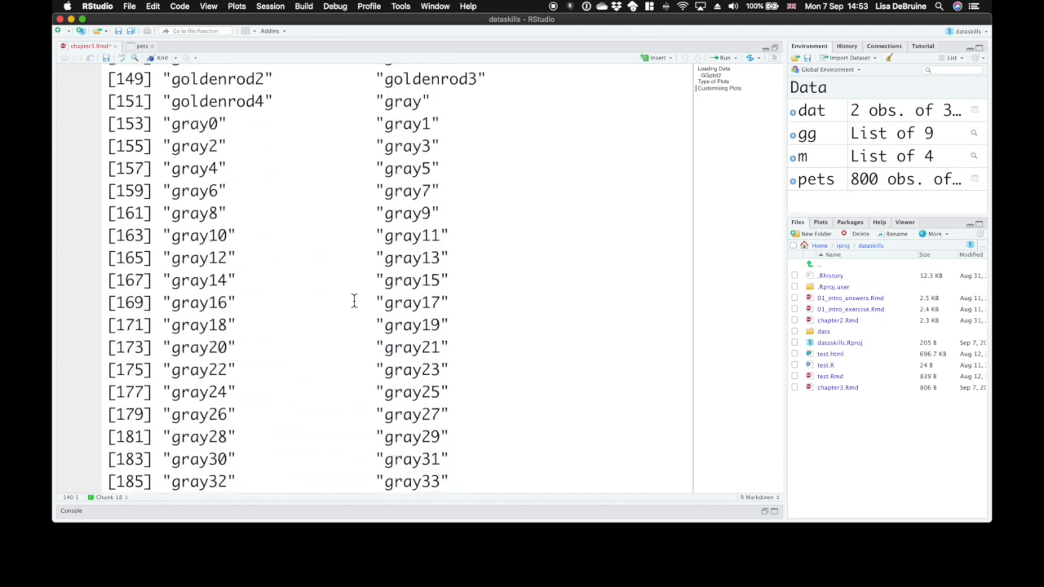
scroll("down", 3)
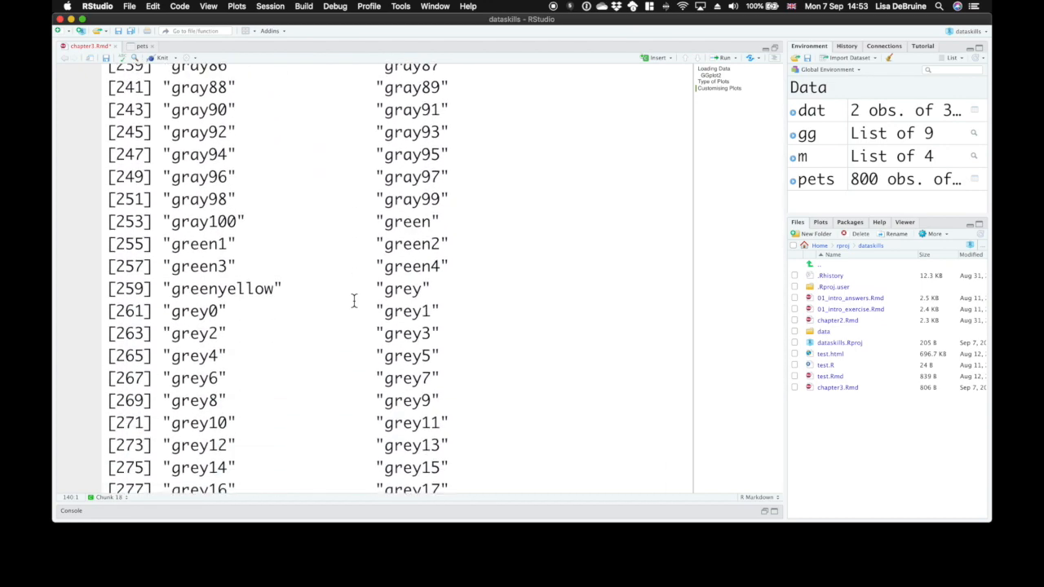
scroll("down", 3)
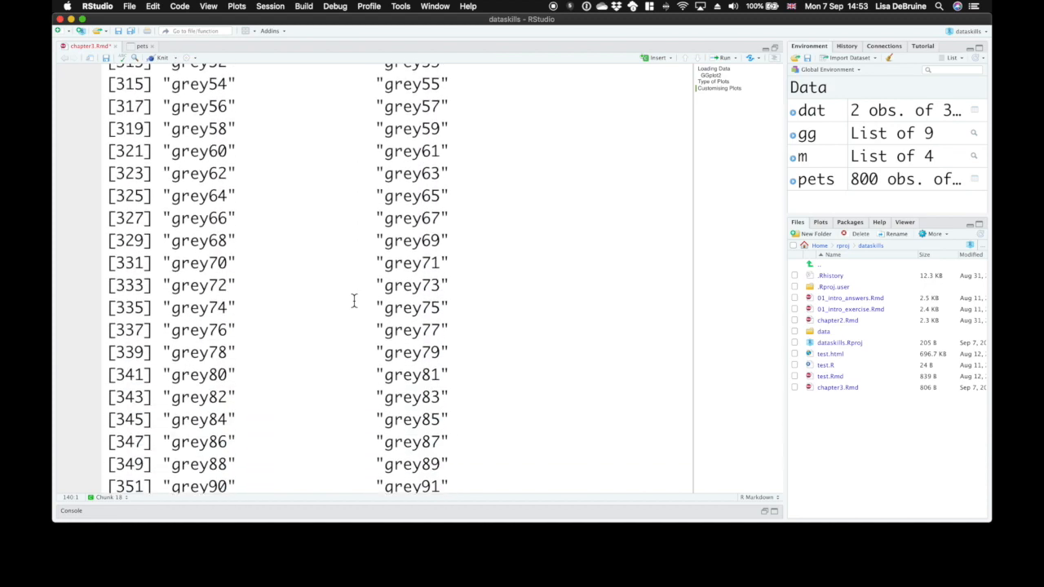
scroll("down", 3)
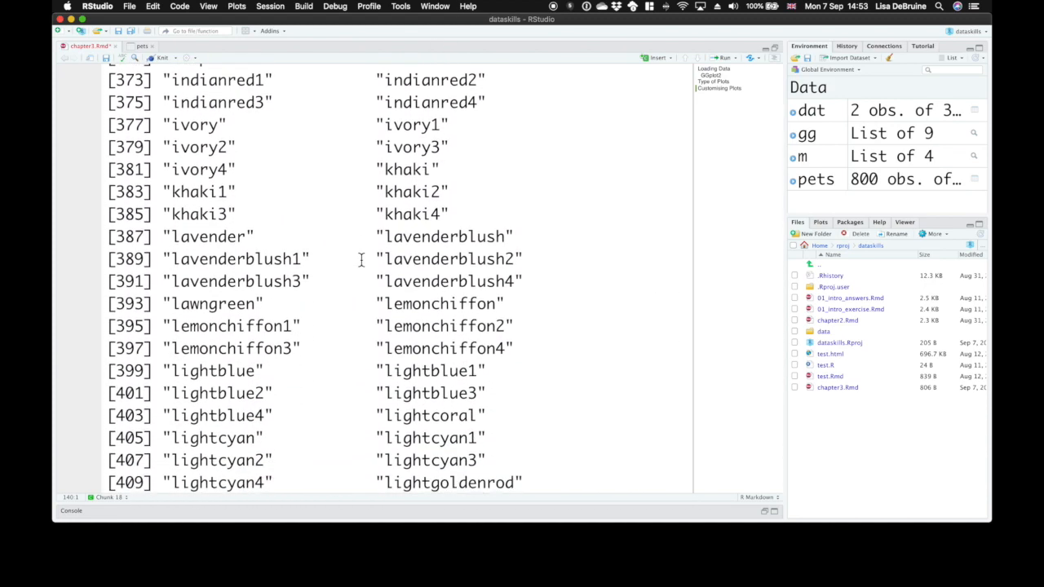
scroll("down", 3)
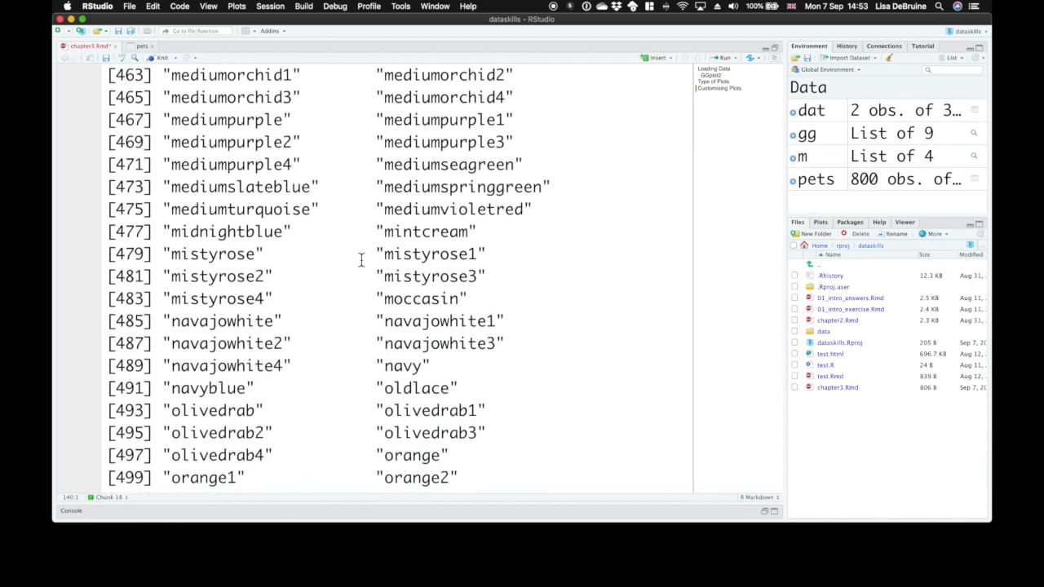
scroll("down", 3)
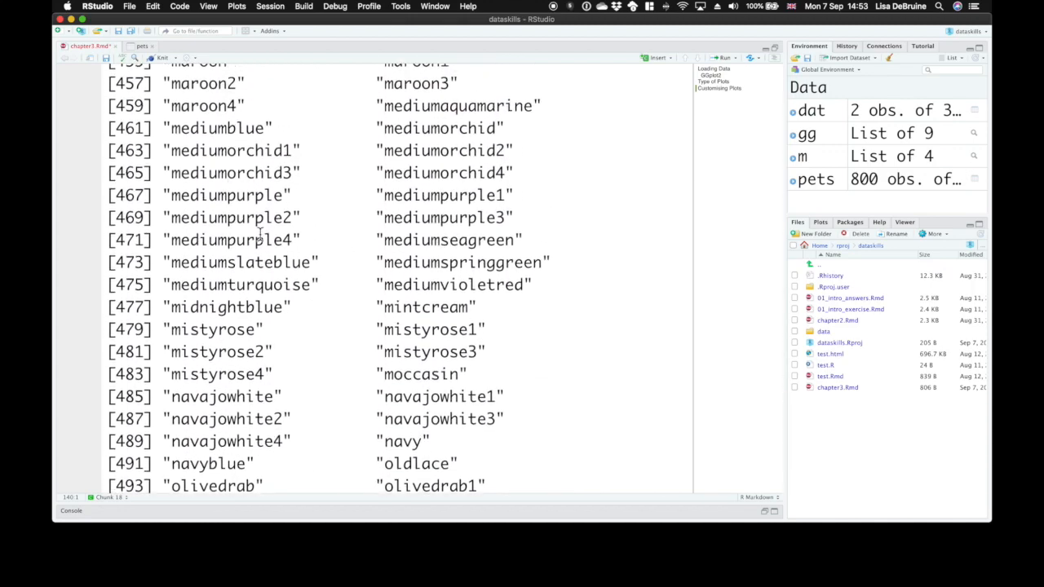
double_click(231, 173)
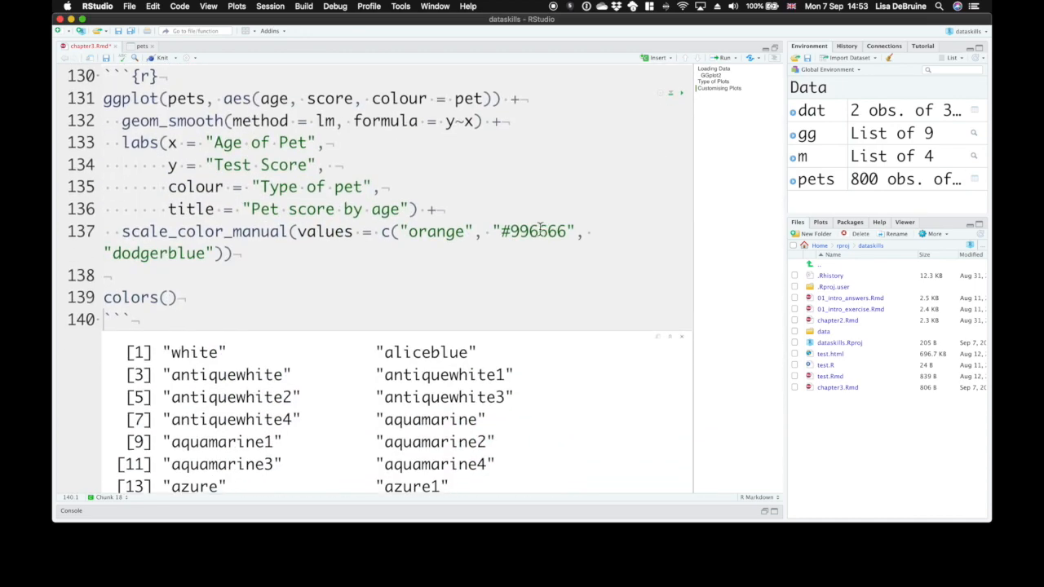
Set the cat colour to mediumorchid3 and add placeholder legend names c("A", "B", "C")
type("mediumorchid3")
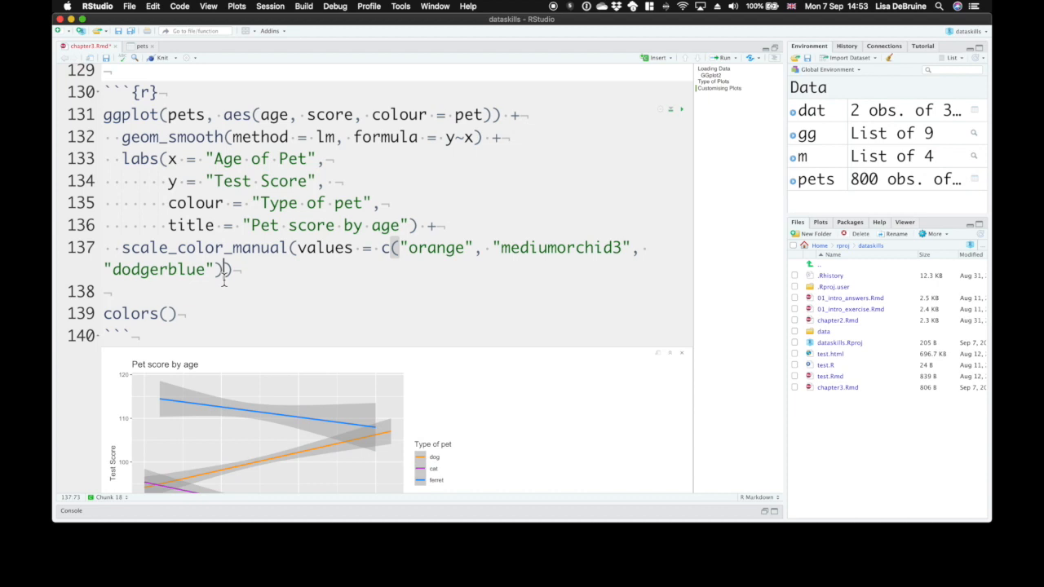
type(",")
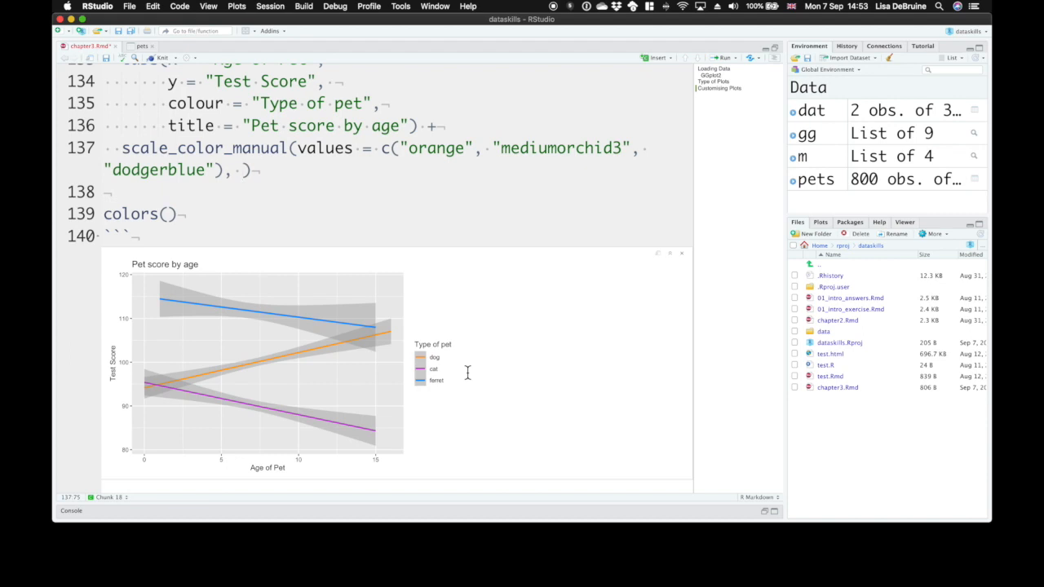
type("name = c(")
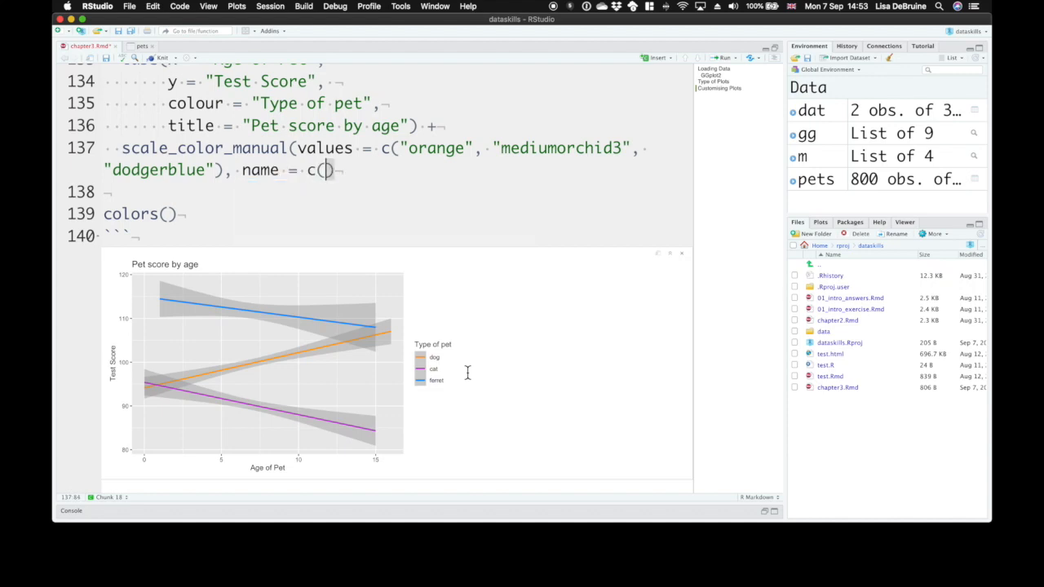
type("\"A\",")
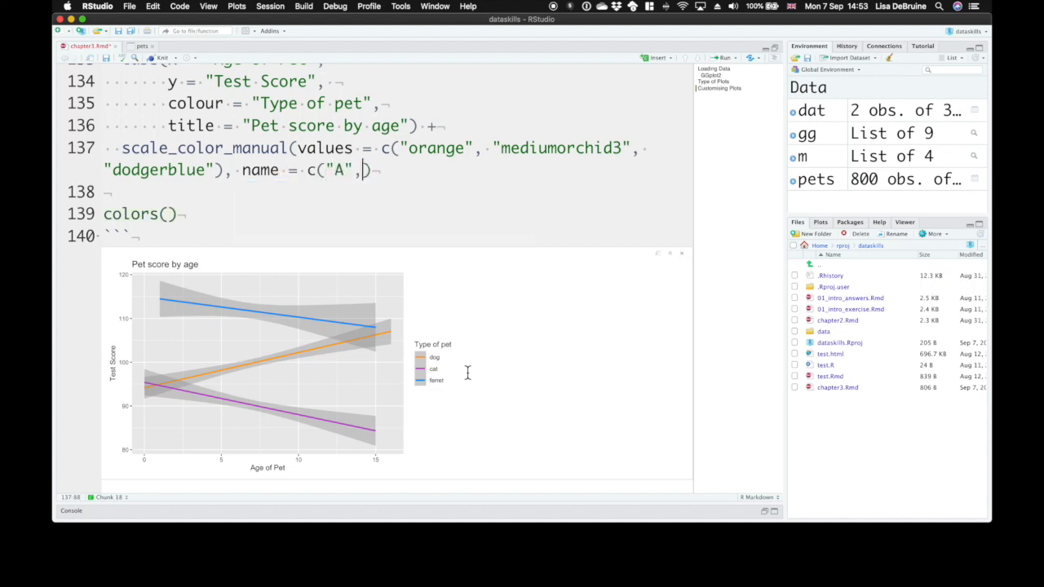
type("\"B\", \"C\"")
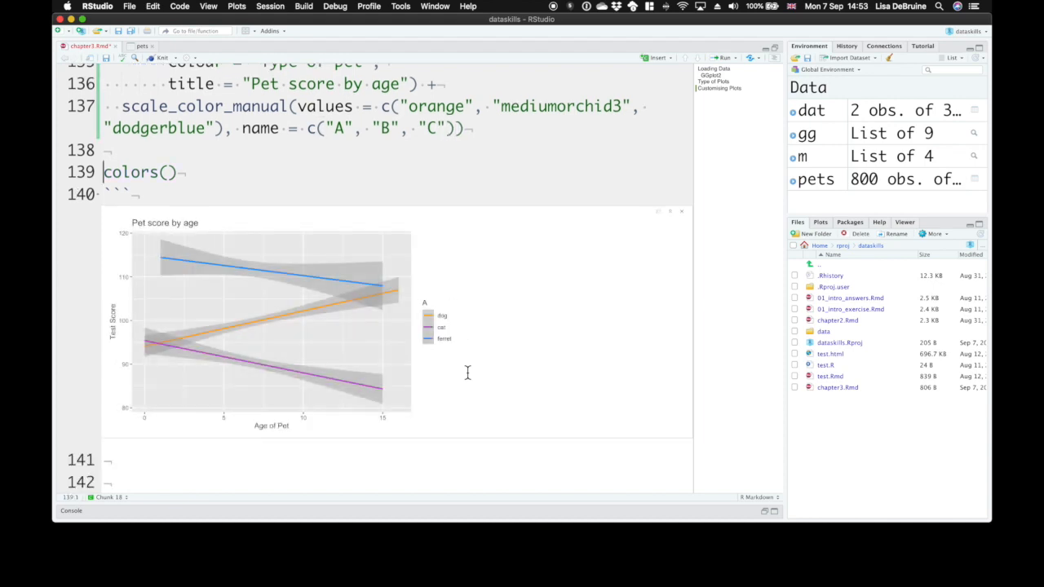
Change the argument to label with legend entries "Dogs", "Cats" and "Ferrets"
double_click(260, 128)
type("label")
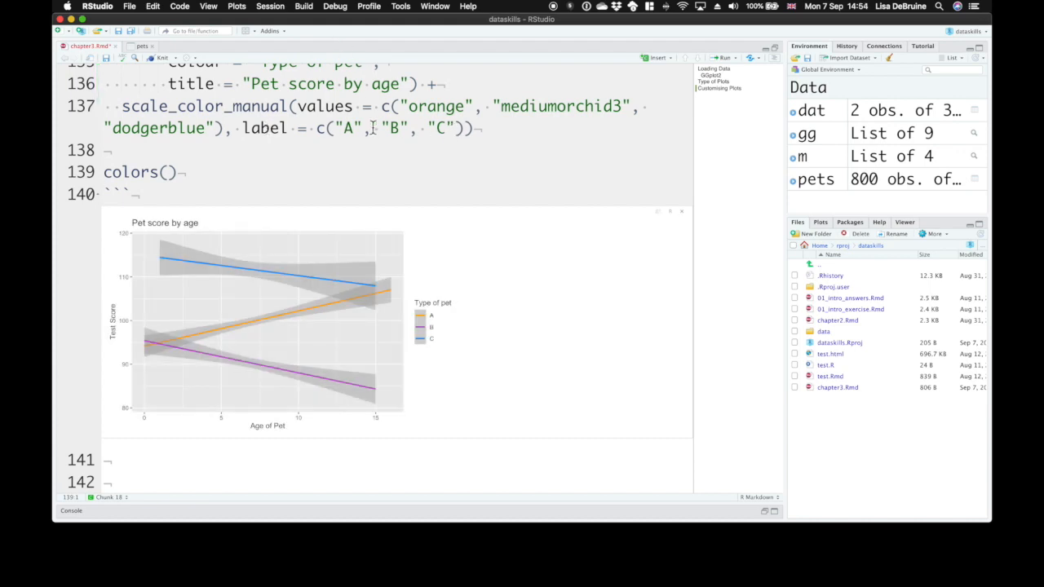
type("D")
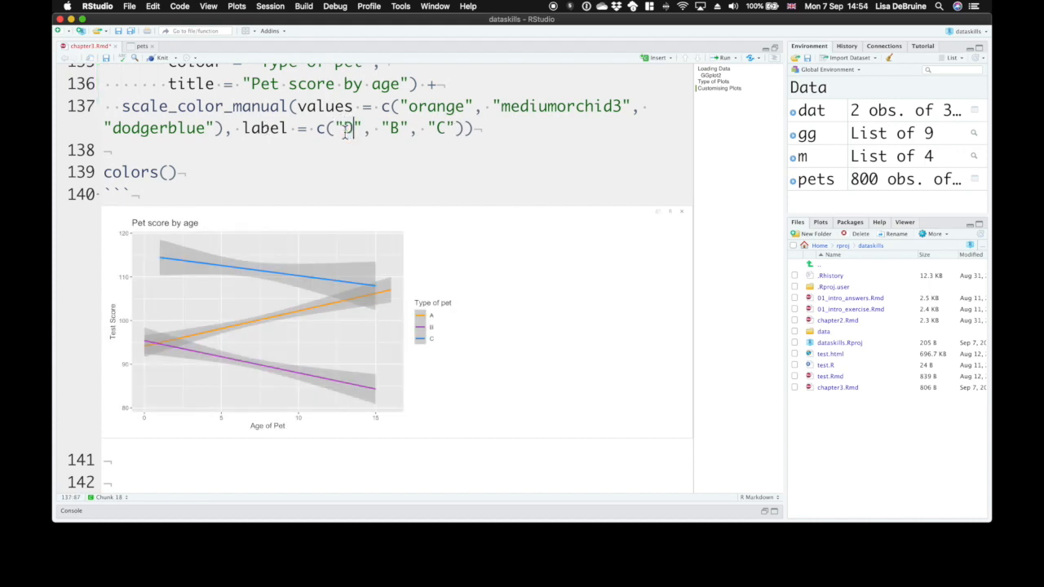
type("ogs")
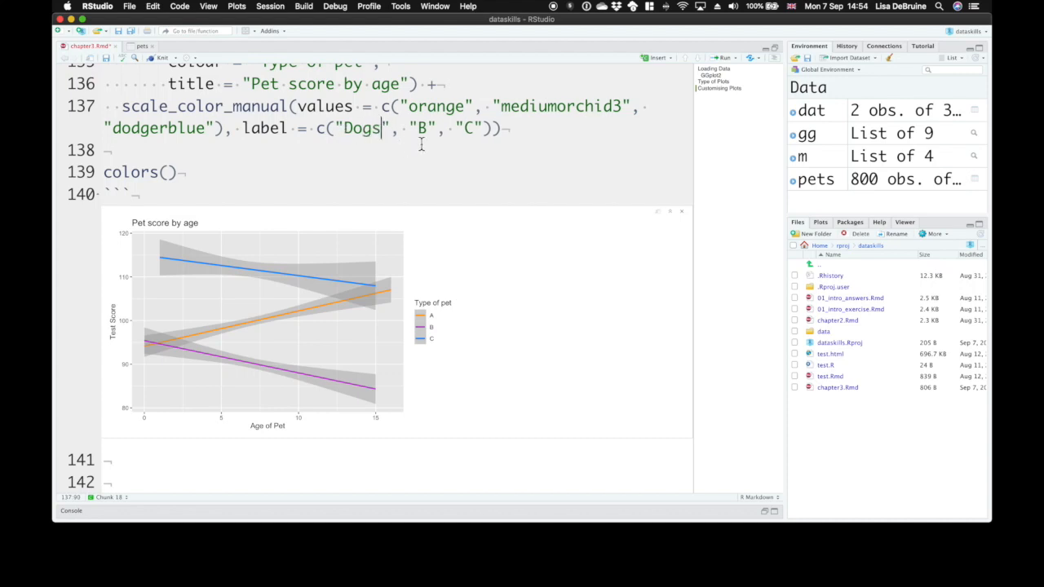
type("Cats")
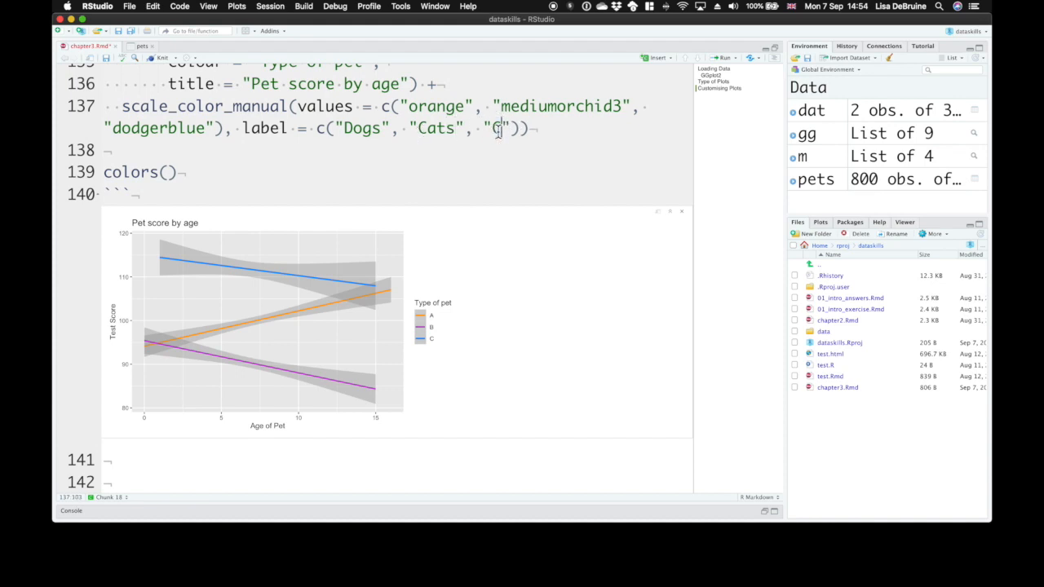
type("errets\"))")
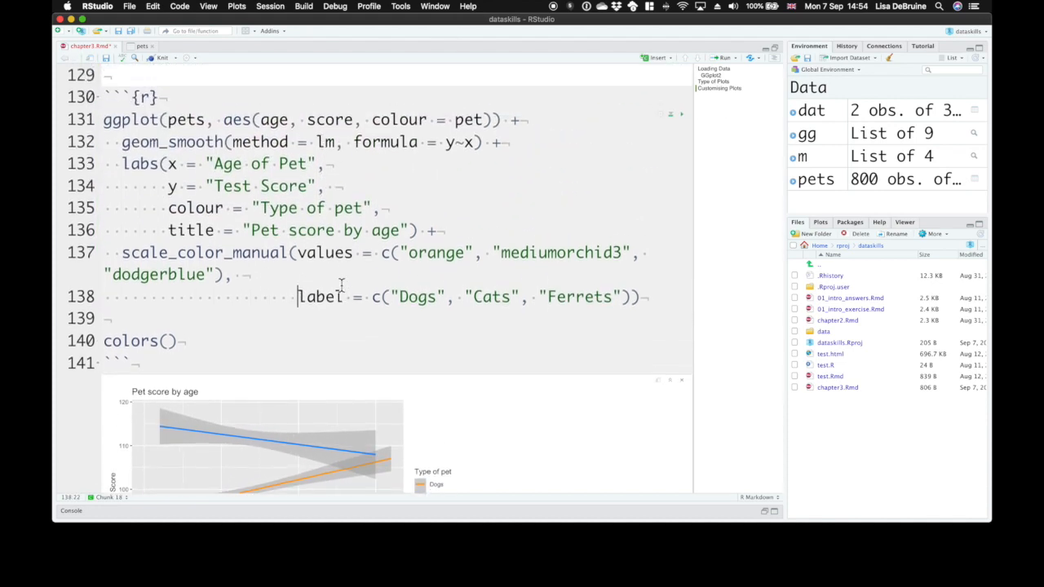
Scroll down through the plot code below the scale_color_manual layer
scroll("down", 3)
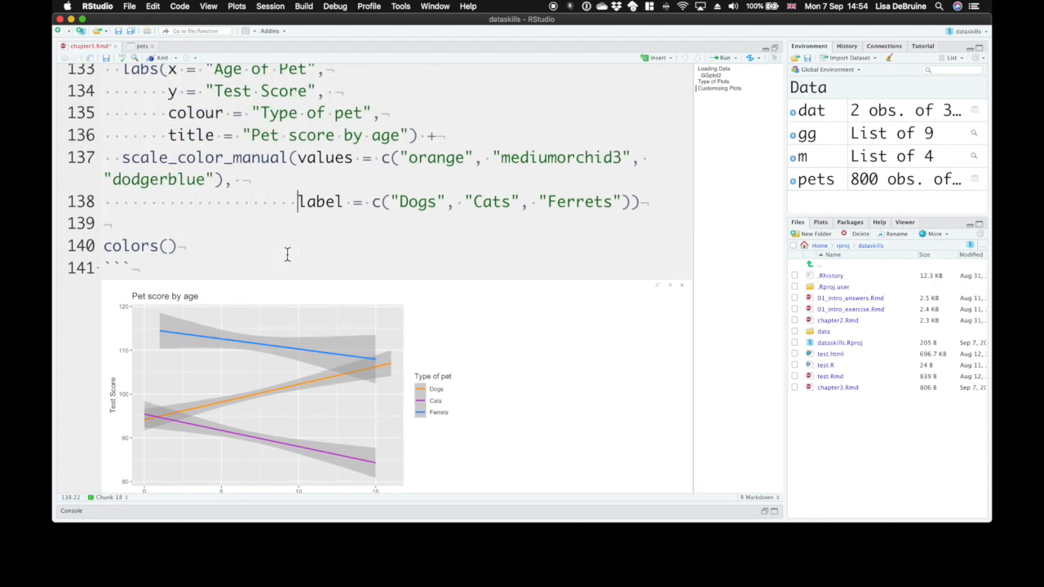
mouse_move(215, 252)
type(" +")
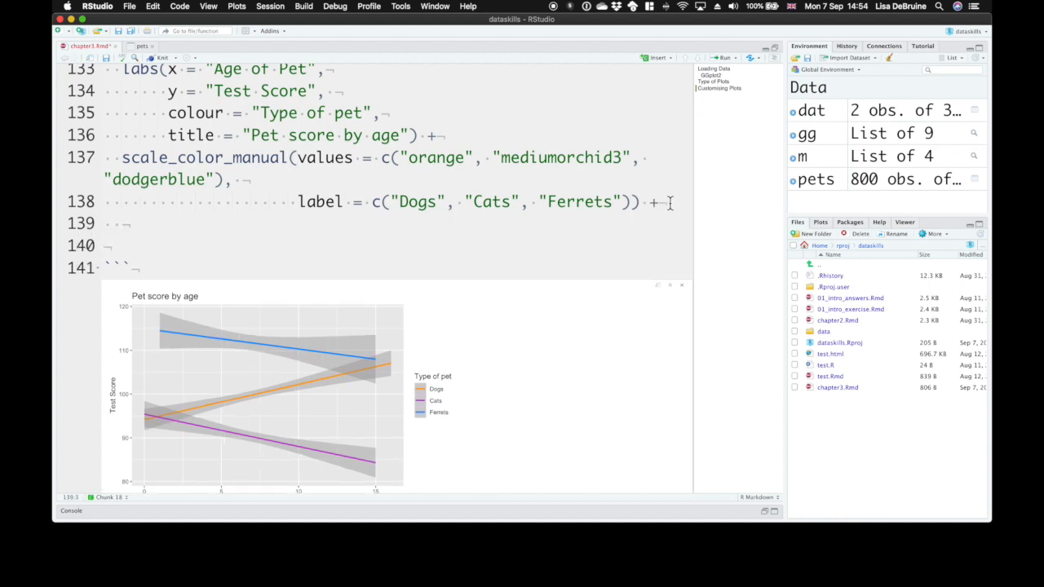
Add theme_dark(), then swap it for theme_minimal(base_size = 15)
type("theme")
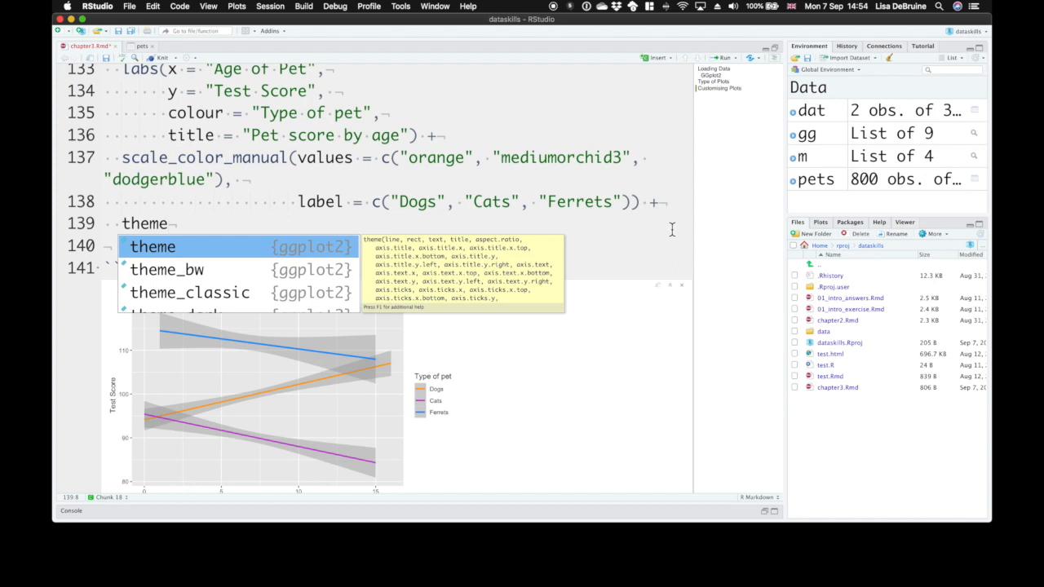
mouse_move(167, 269)
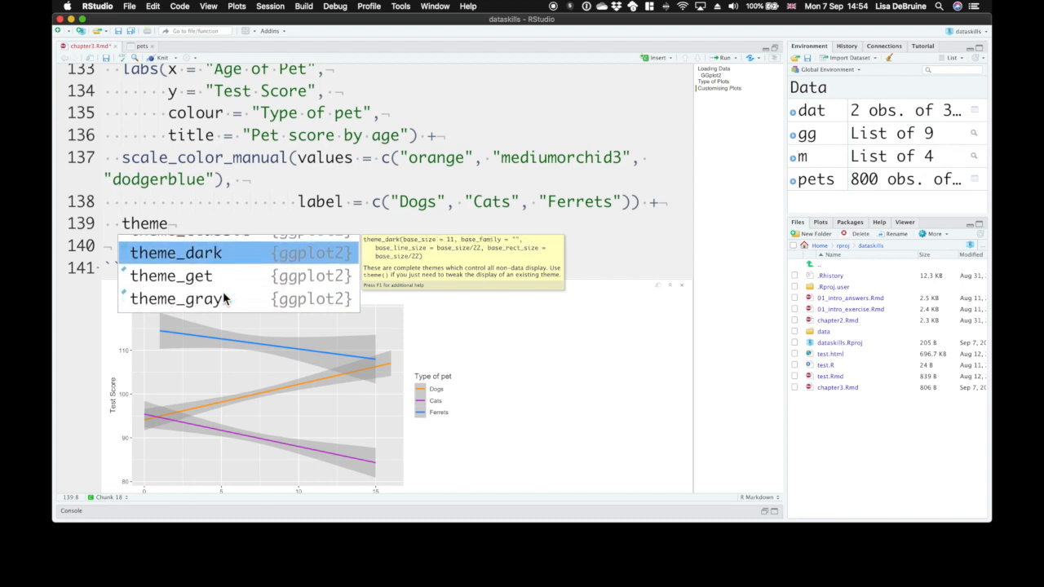
left_click(174, 252)
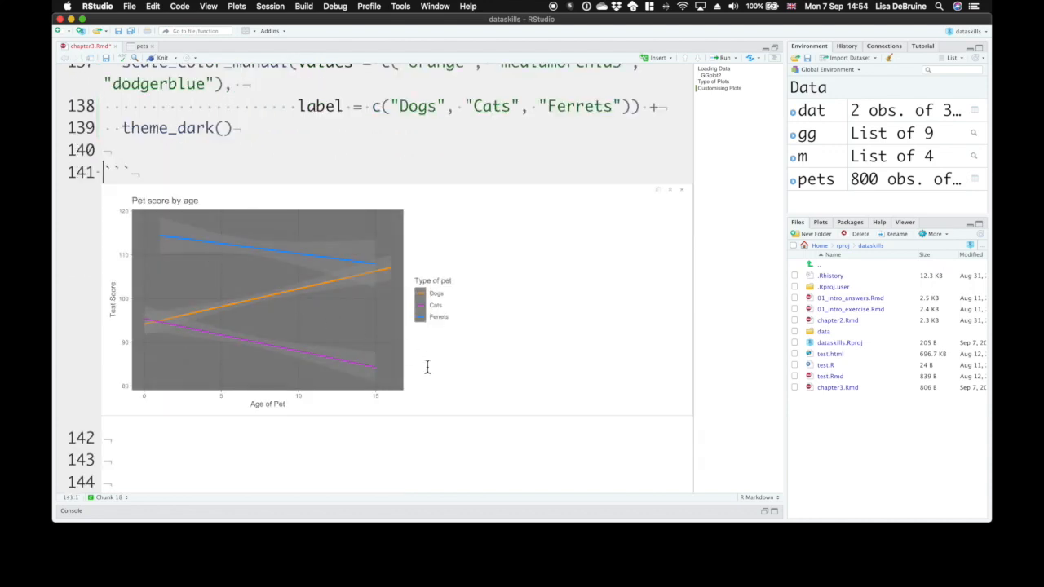
double_click(191, 129)
type("bw")
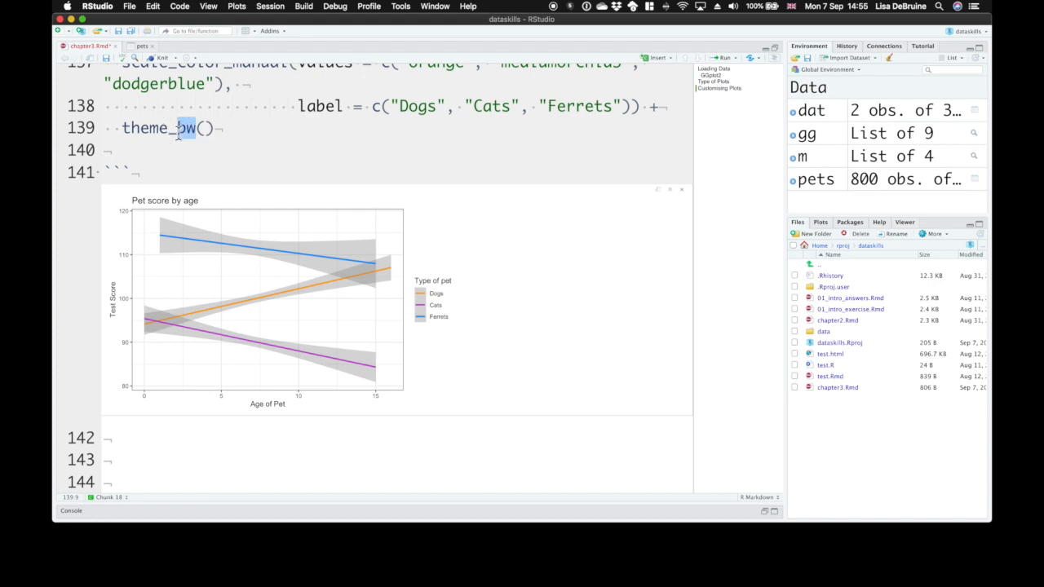
type("minimal")
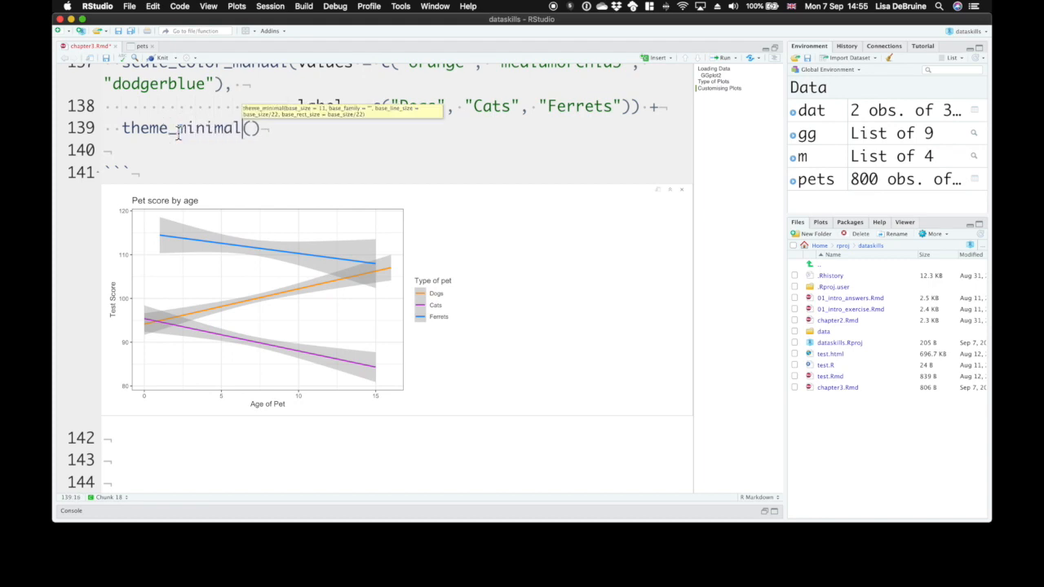
mouse_move(284, 118)
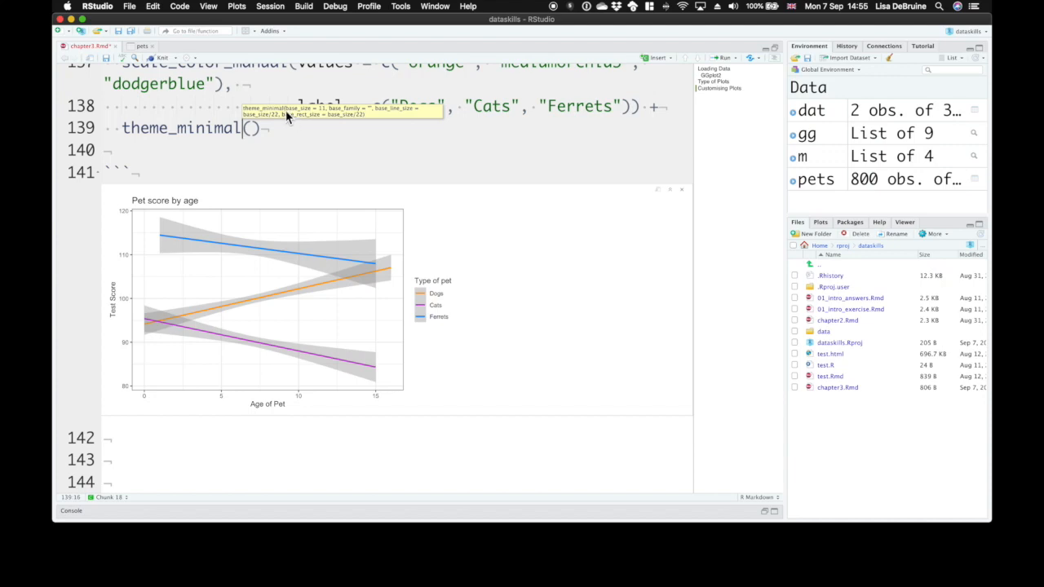
mouse_move(323, 115)
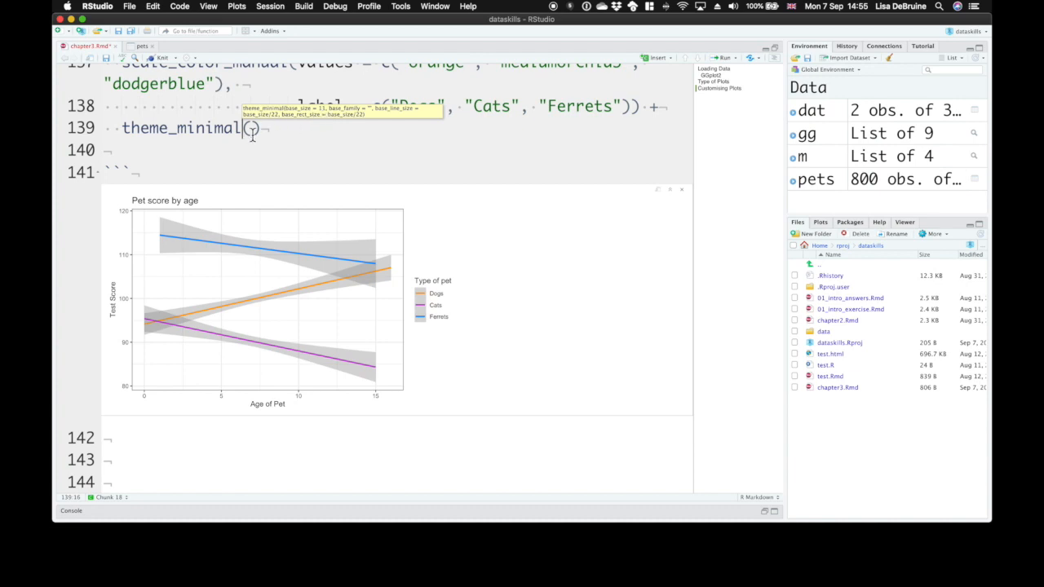
type("base_size = 15")
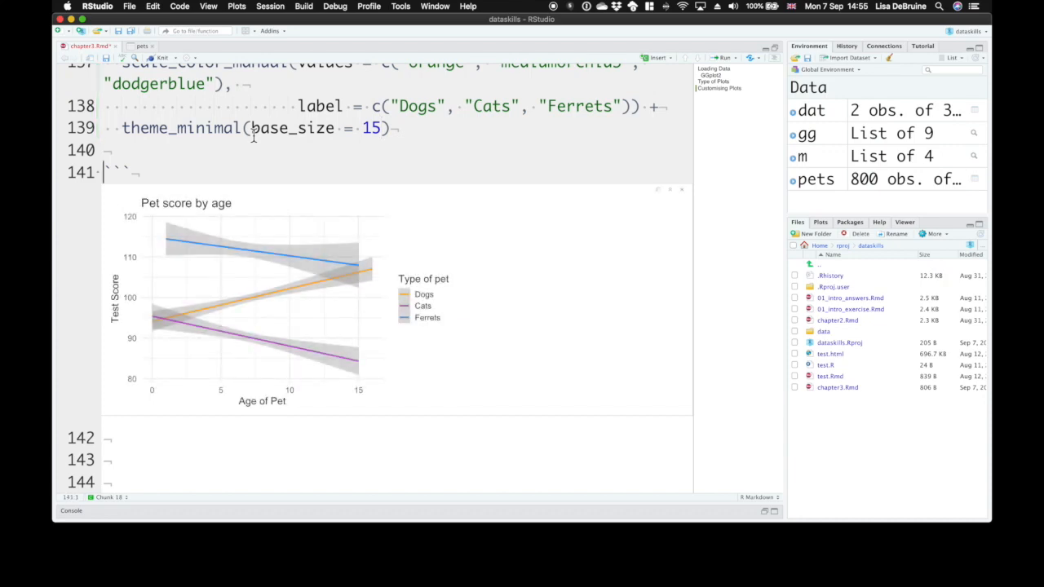
mouse_move(159, 381)
type(", ")
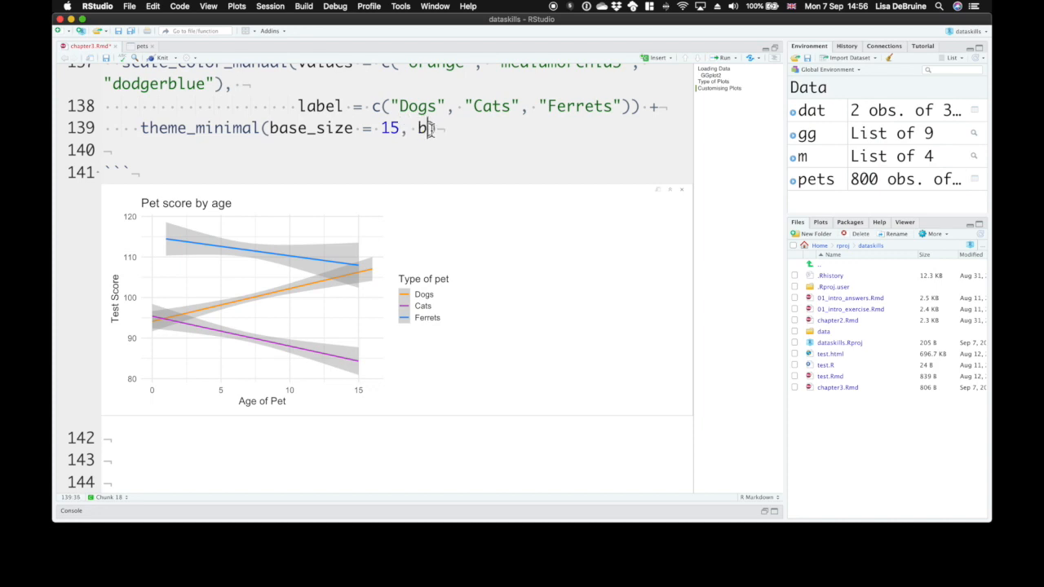
Change theme_minimal's base_family from "Arial" to "Times New Roman" and begin a theme( call
type("base_family")
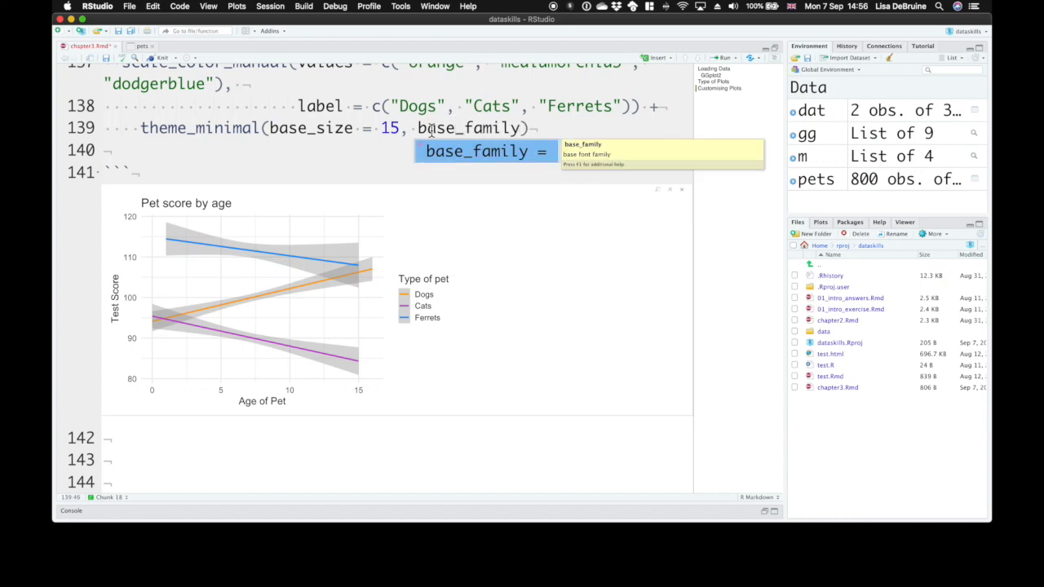
type("\"A")
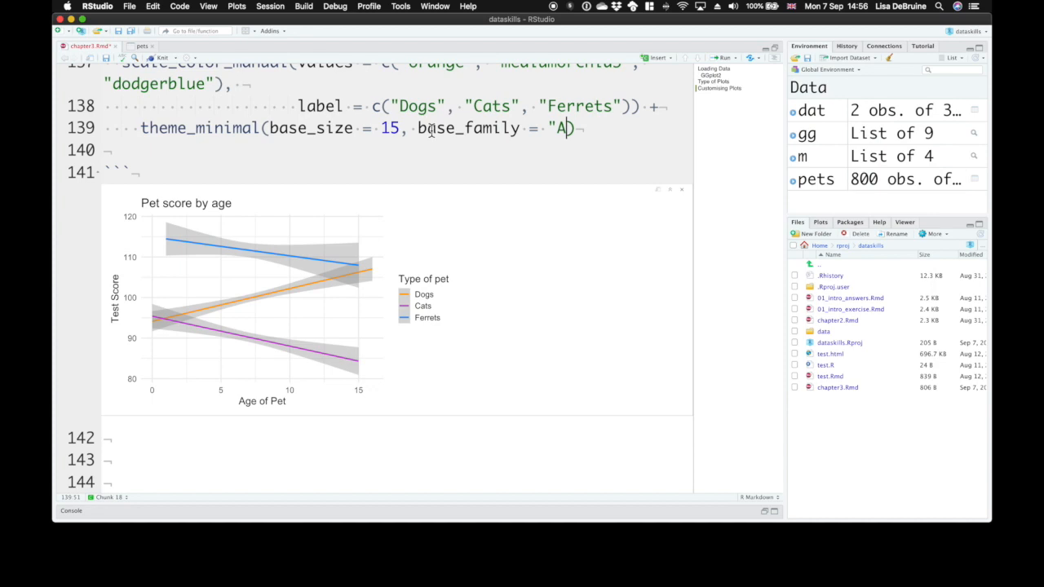
type("rial")
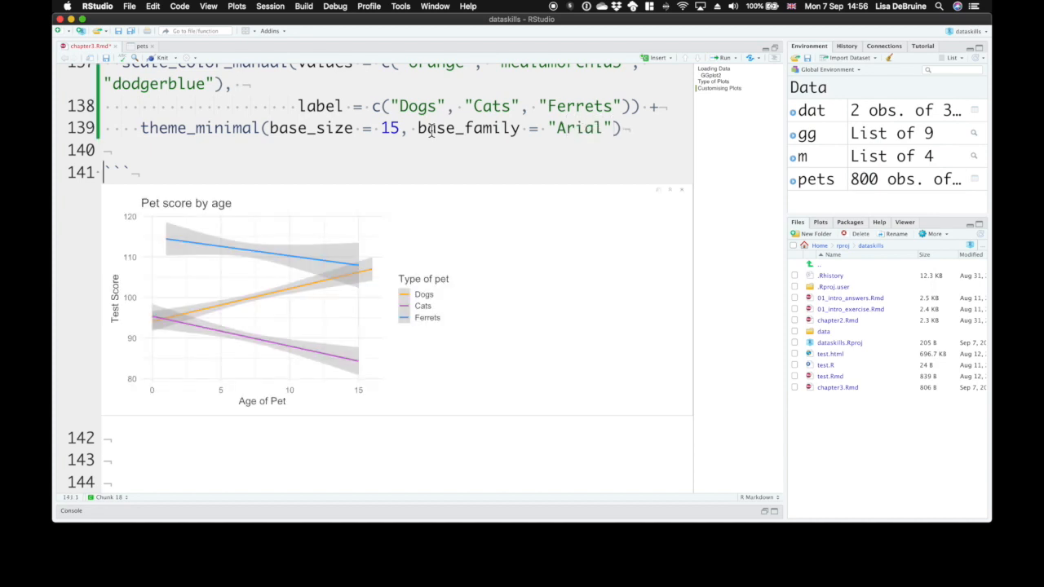
double_click(580, 128)
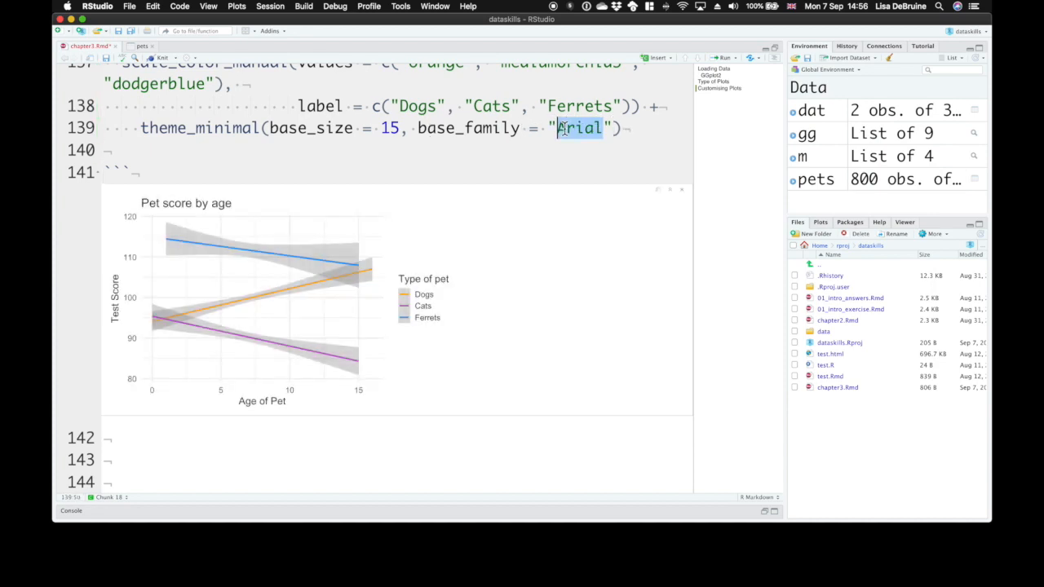
type("Times")
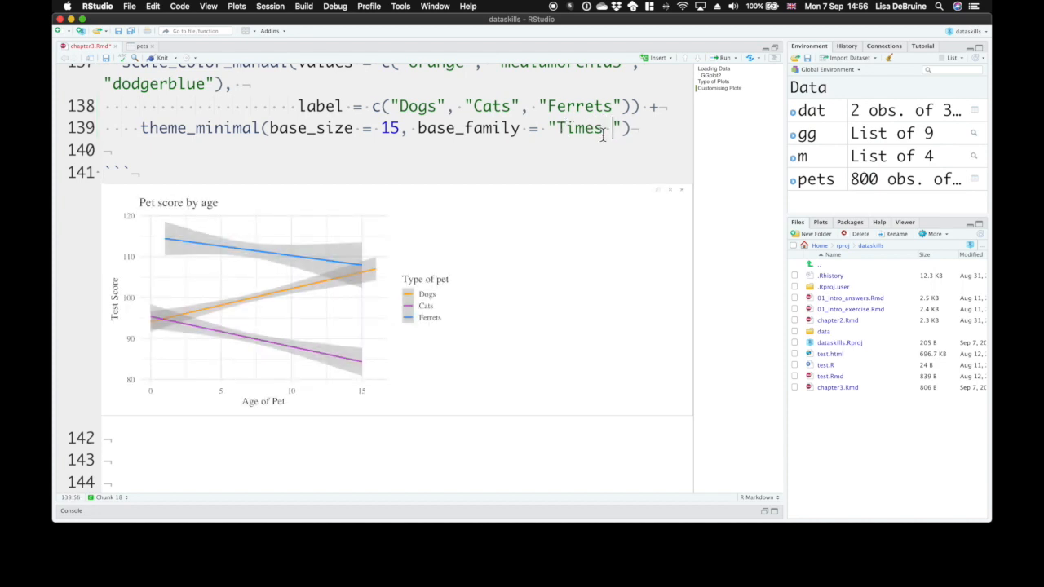
type("New Roman")
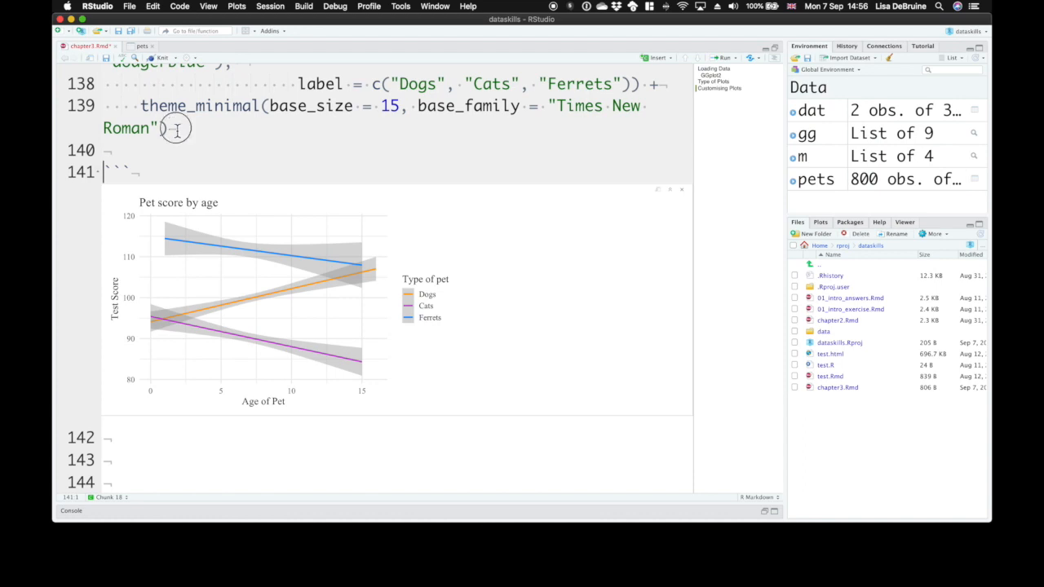
left_click(171, 129)
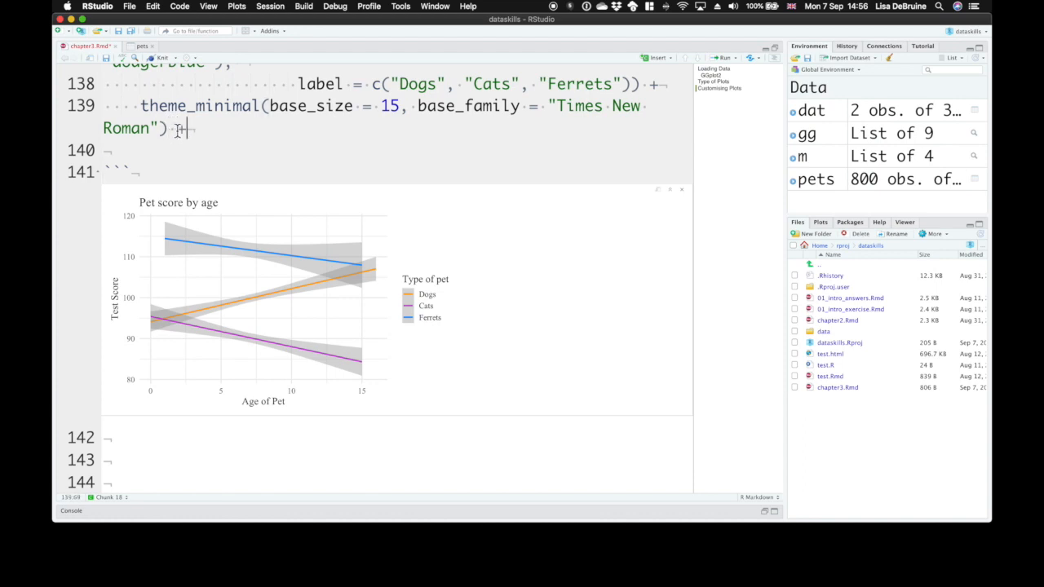
type("theme(")
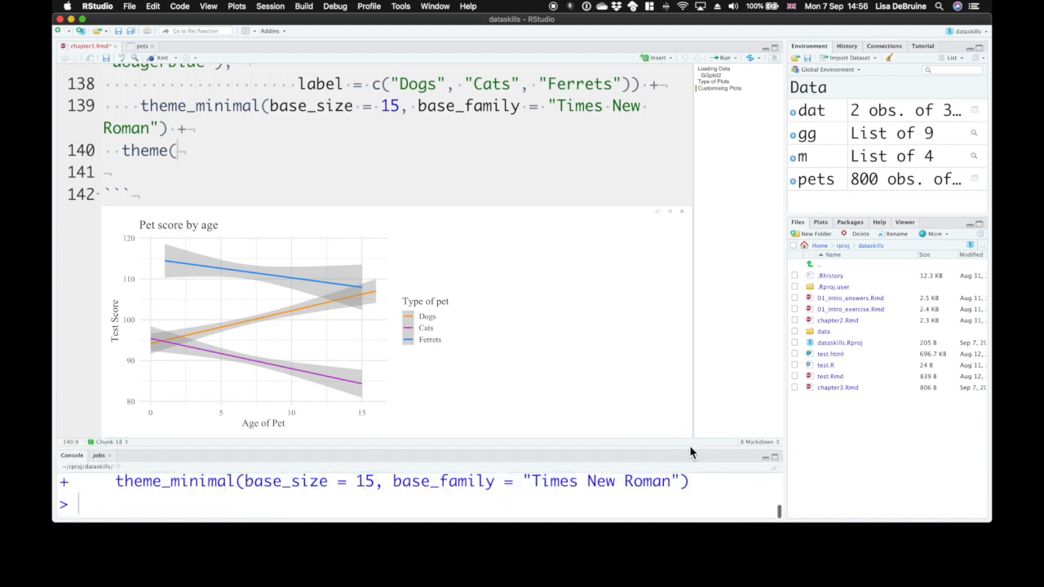
Look up ?theme, scroll its list of components, and start an axis.line.x argument
type("?theme")
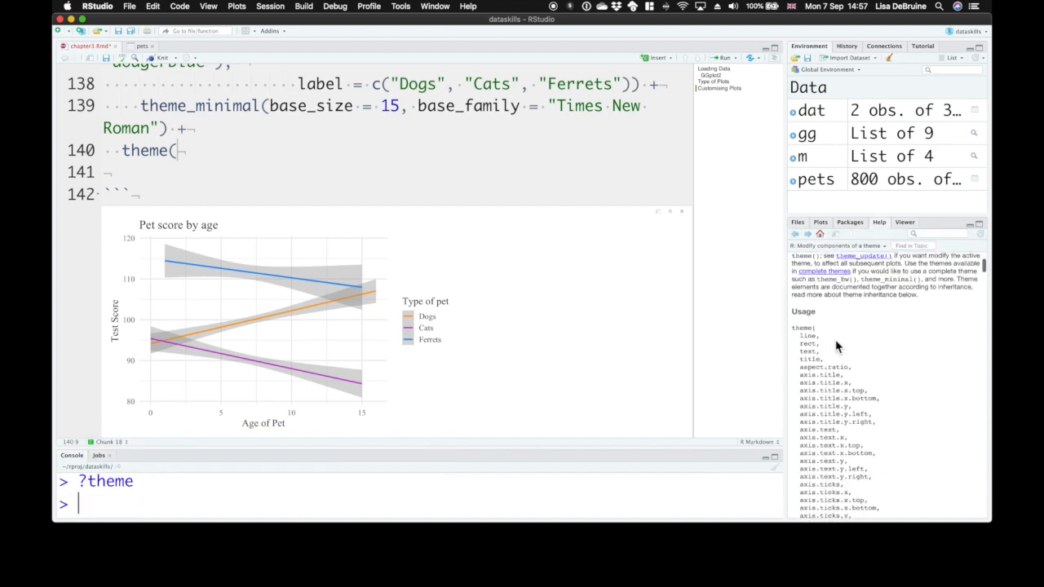
scroll("down", 3)
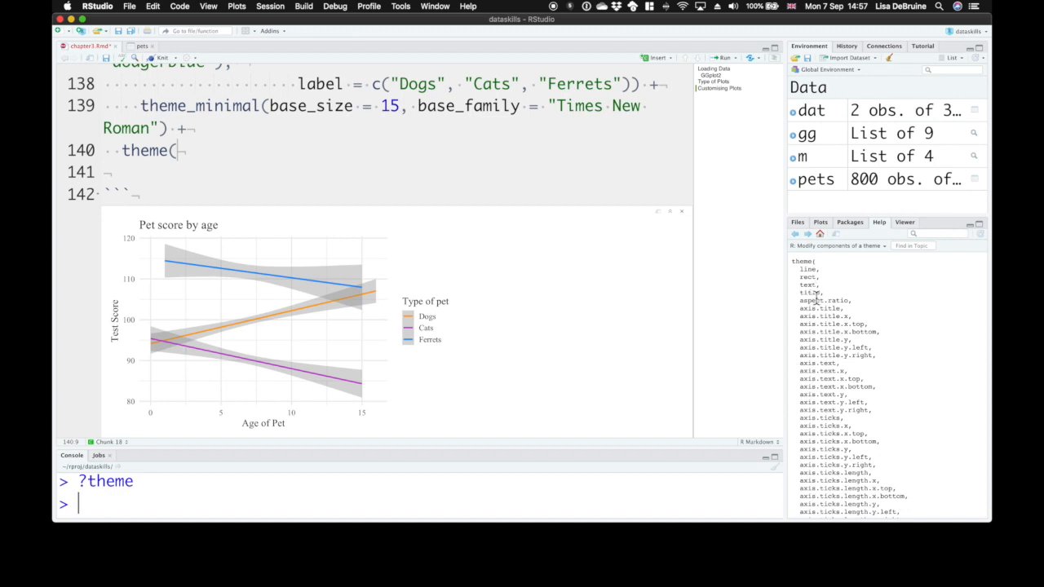
mouse_move(838, 313)
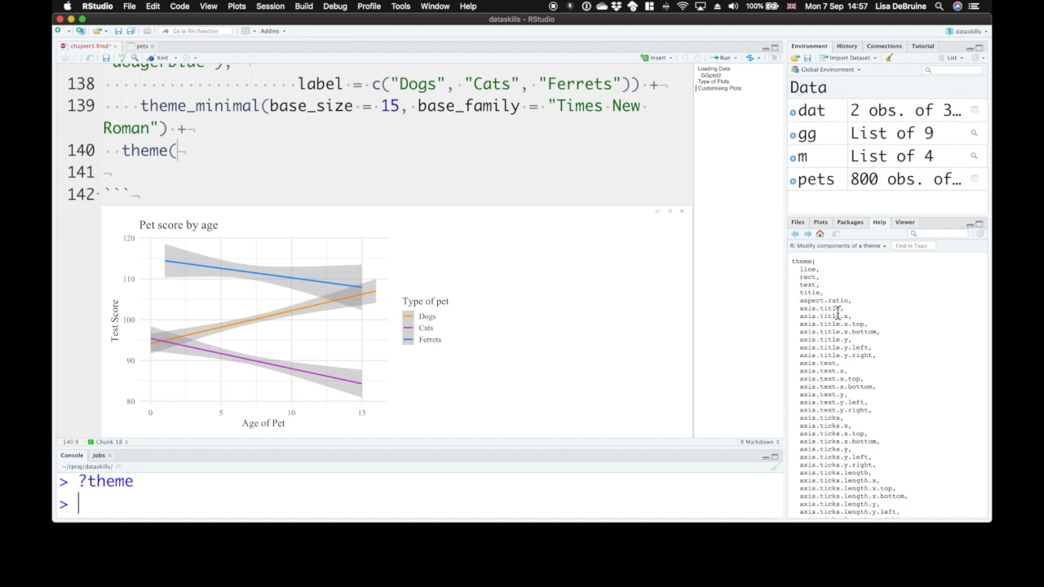
scroll("down", 3)
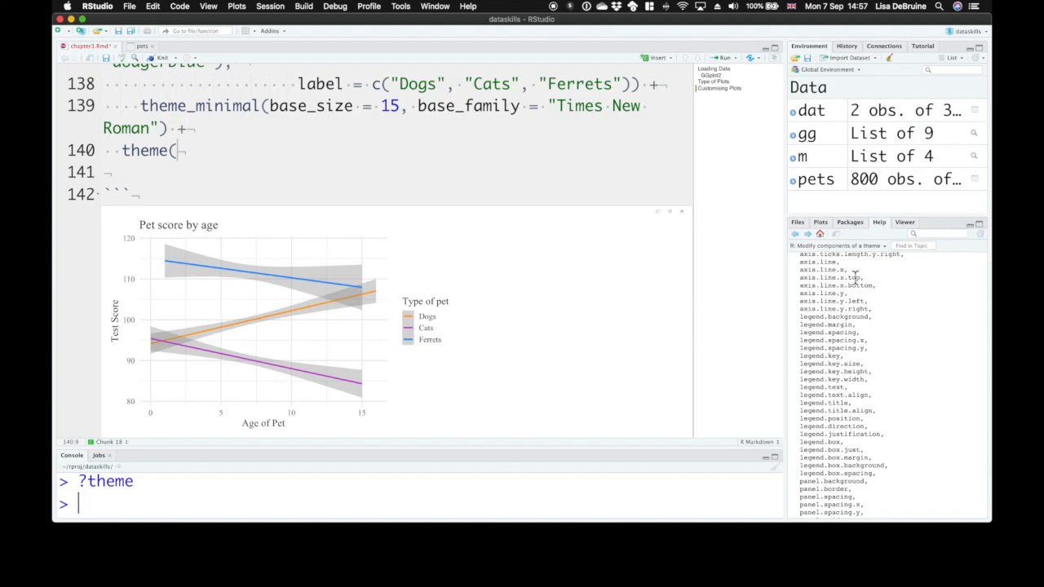
mouse_move(371, 386)
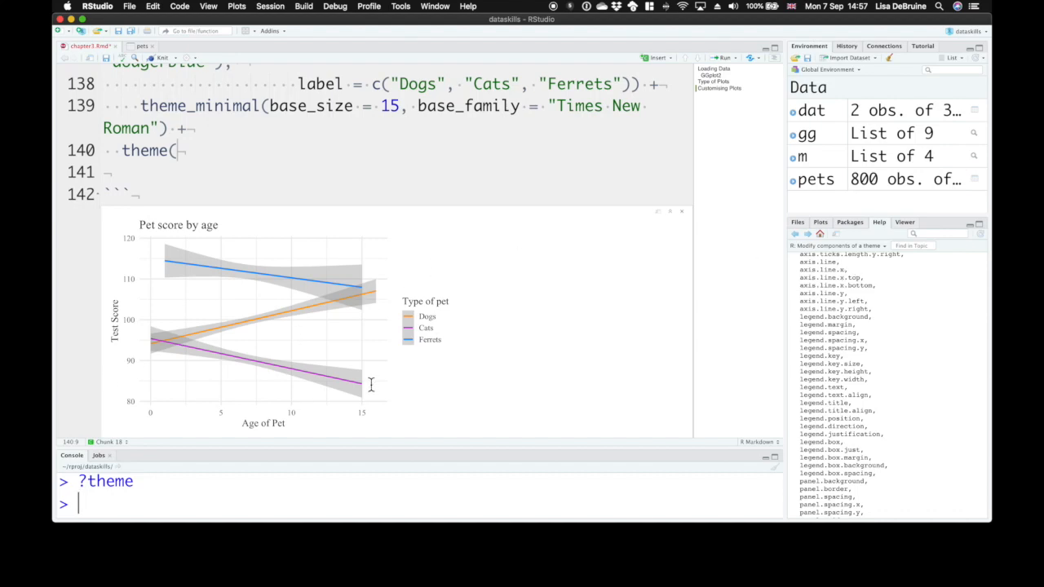
type("axis.line.x =")
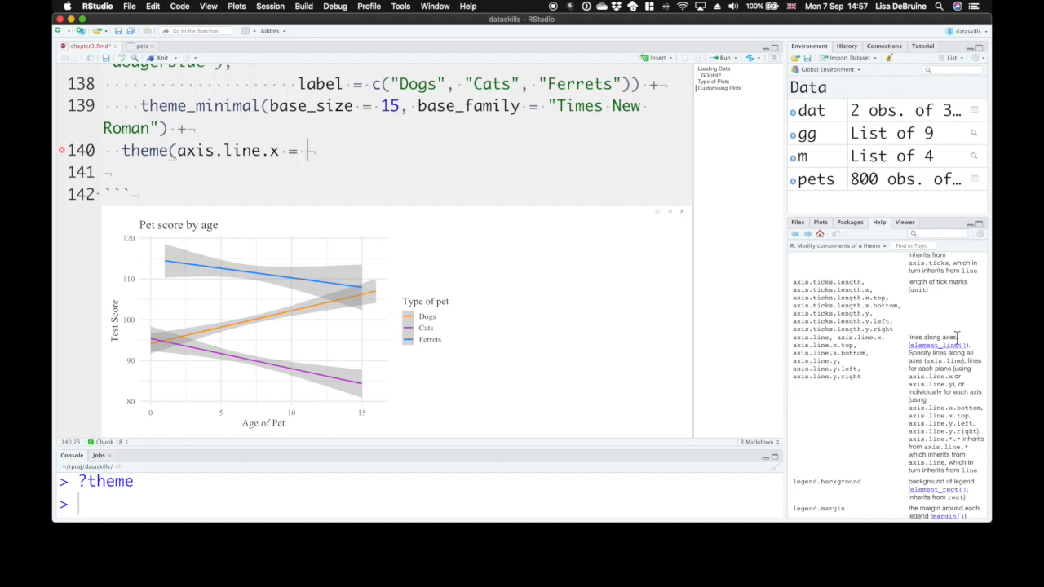
mouse_move(944, 359)
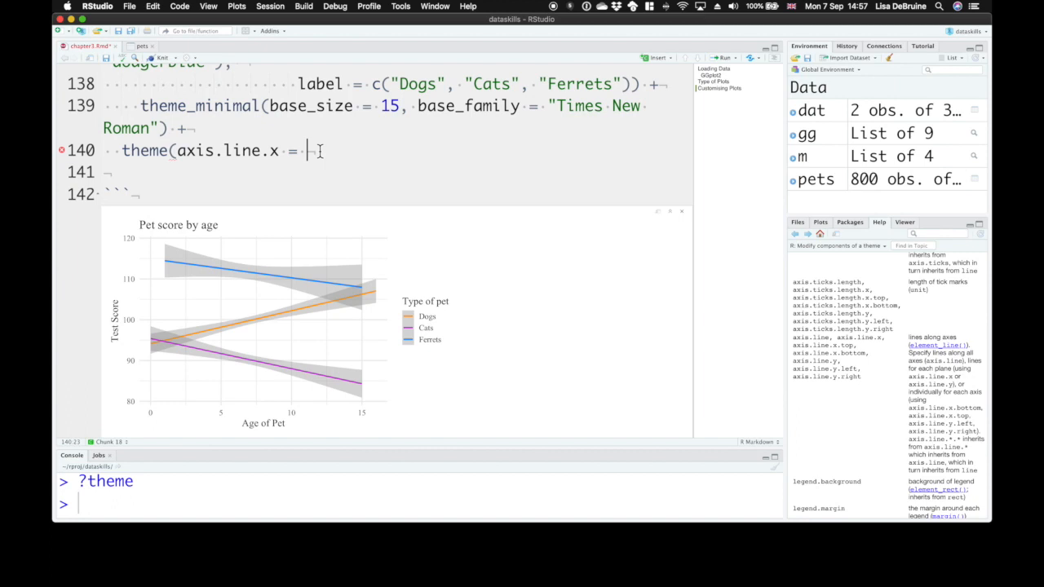
Give axis.line.x an element_line with colour "red"
type("elem")
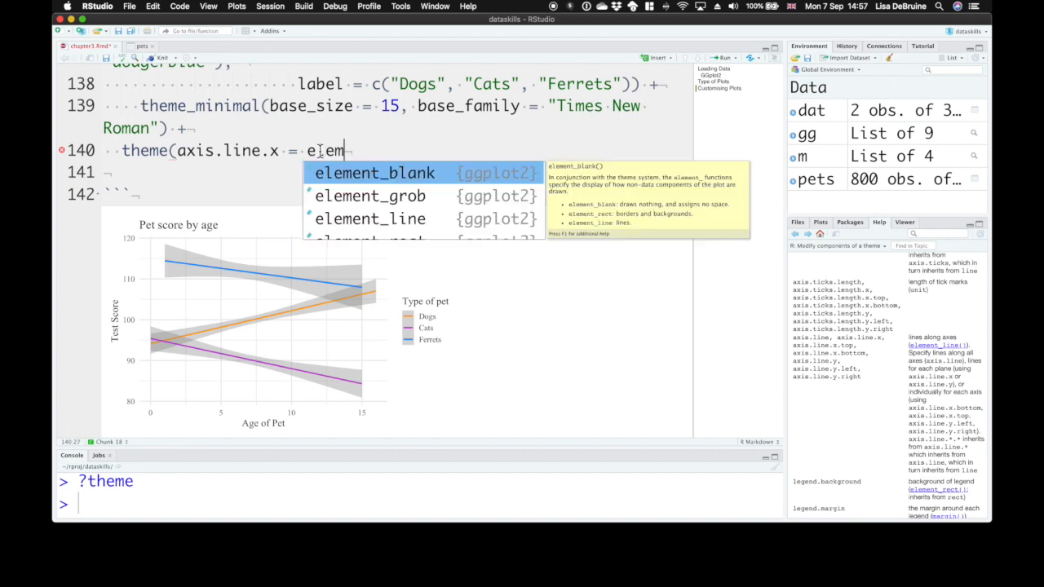
type("ent_line())")
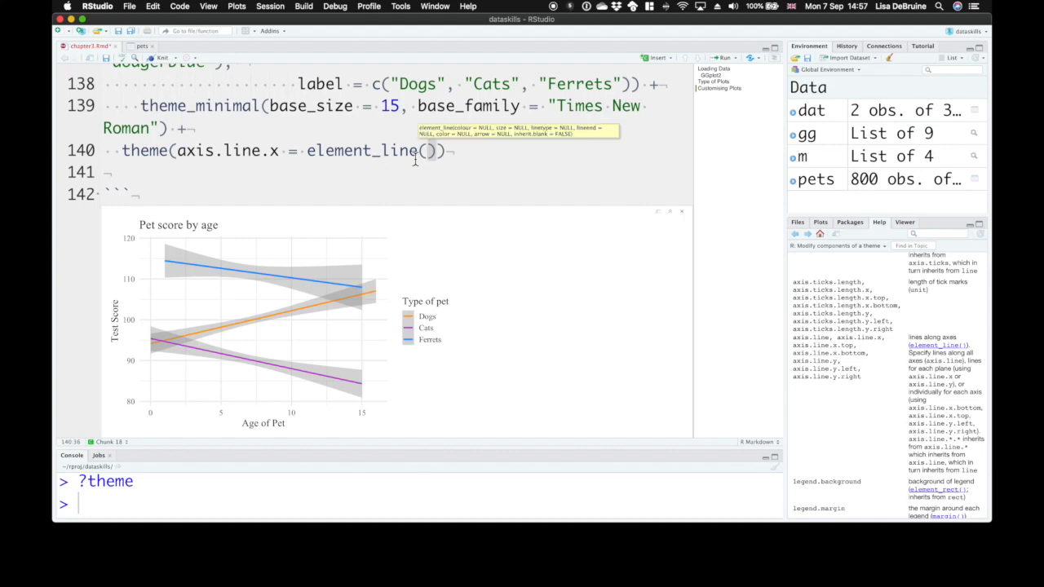
type("colour = \"red")
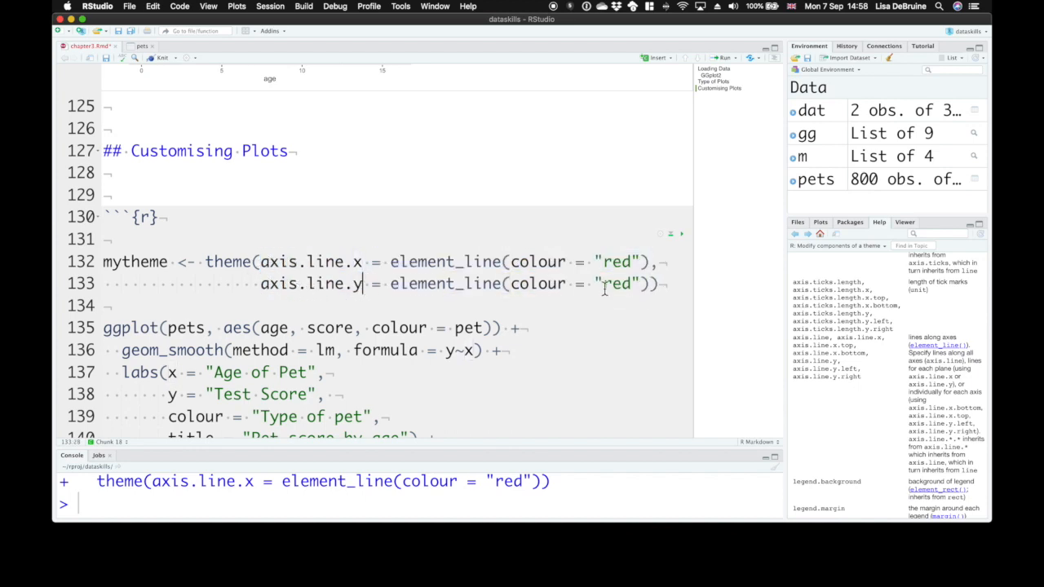
Make the y-axis line "blue", add legend.position = "top", and select the mytheme name
type("blue")
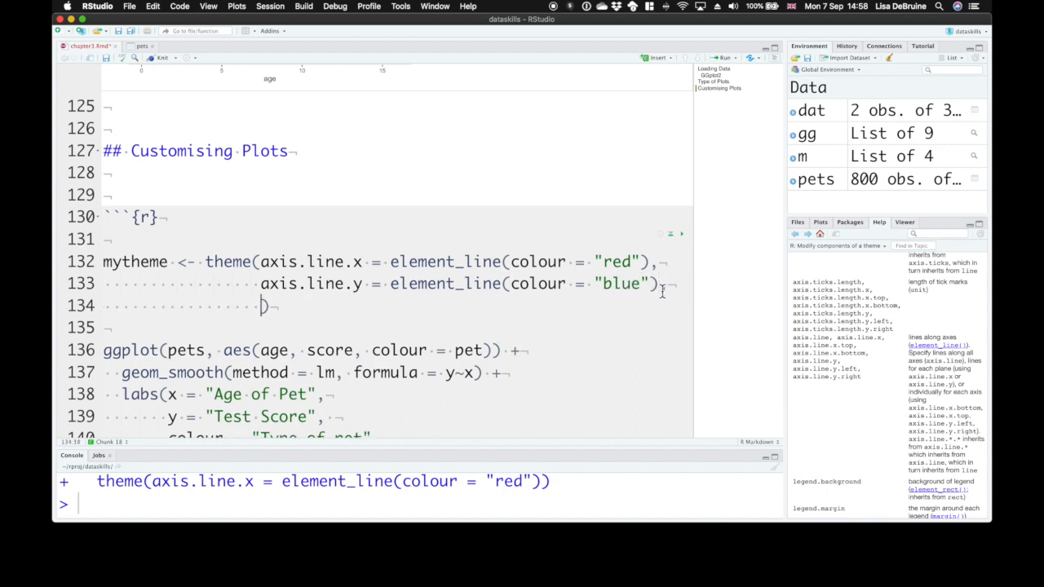
scroll("down", 3)
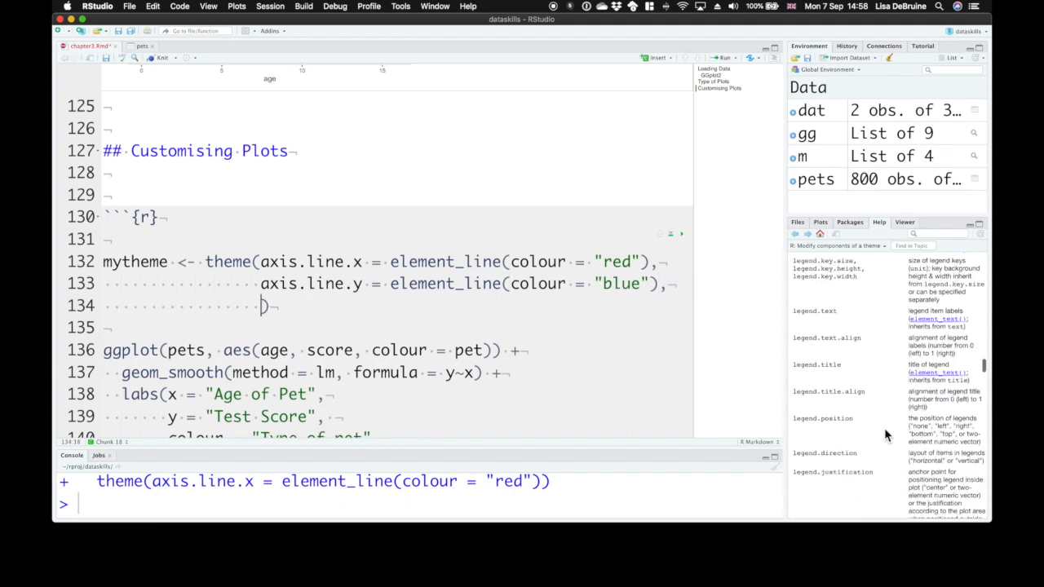
scroll("down", 3)
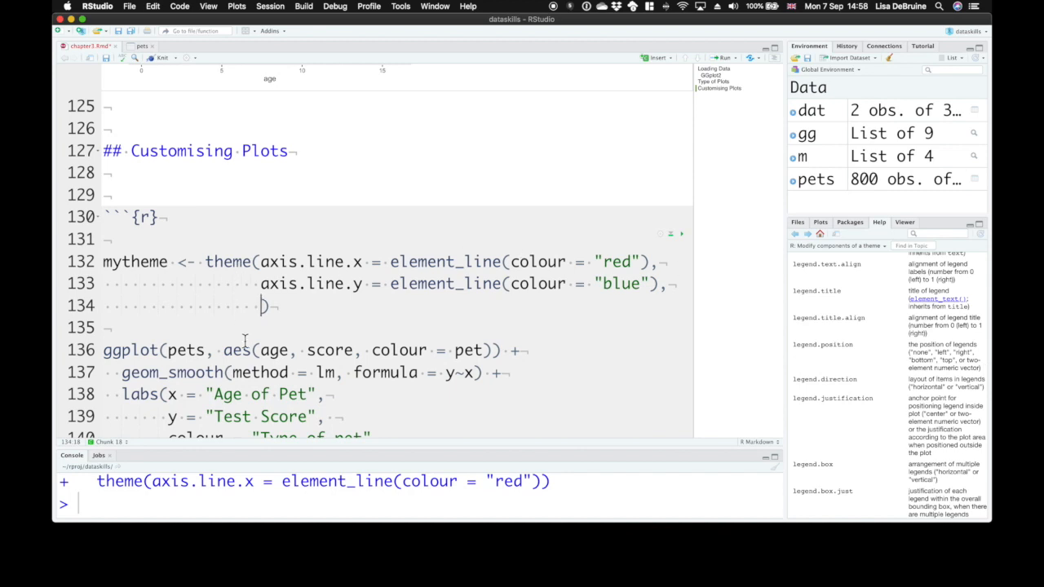
type("legend.position = \"top")
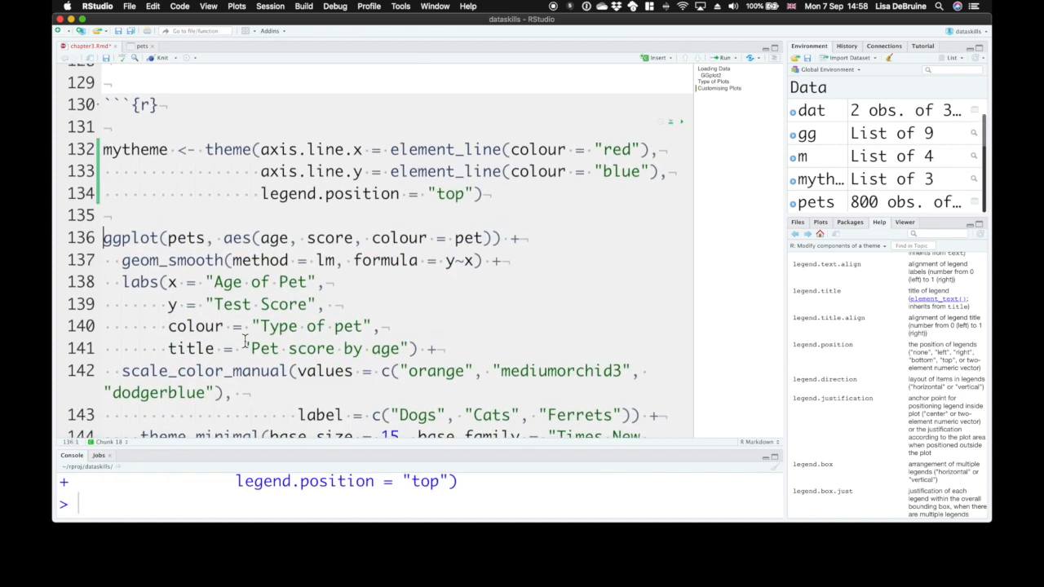
double_click(135, 149)
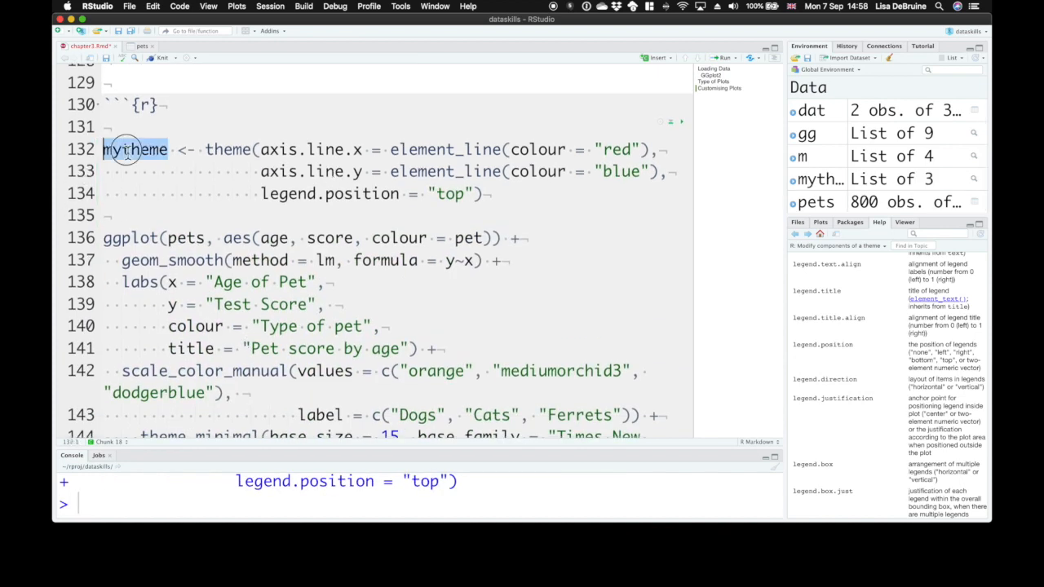
scroll("down", 3)
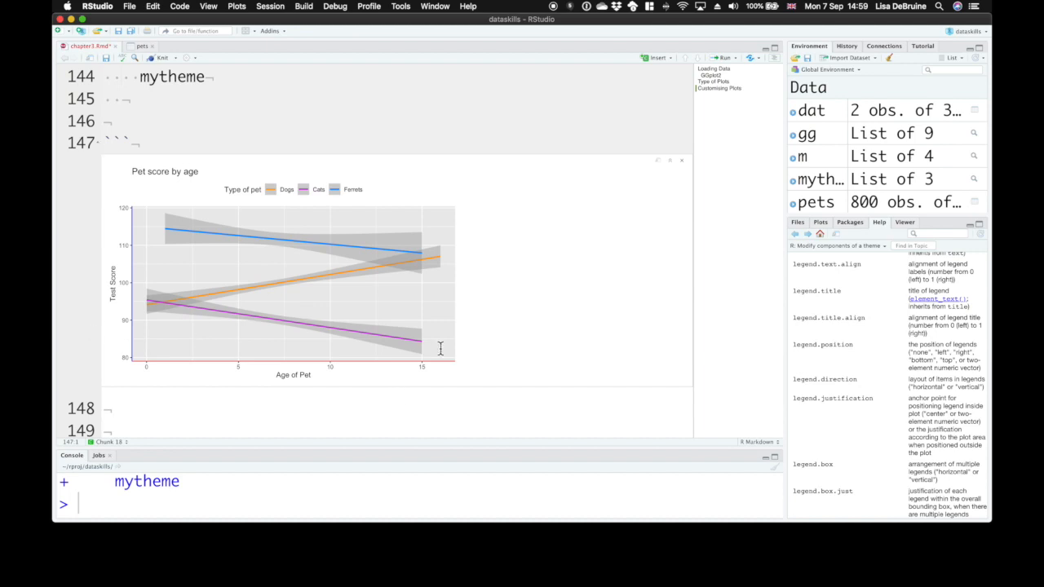
mouse_move(217, 209)
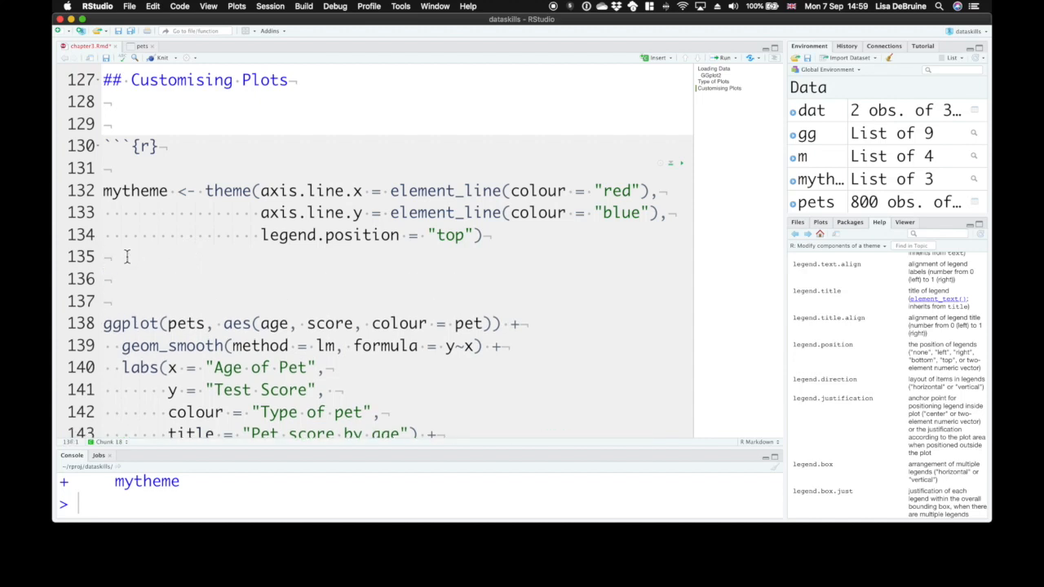
Add theme_set(mytheme) right after the mytheme definition
type("set")
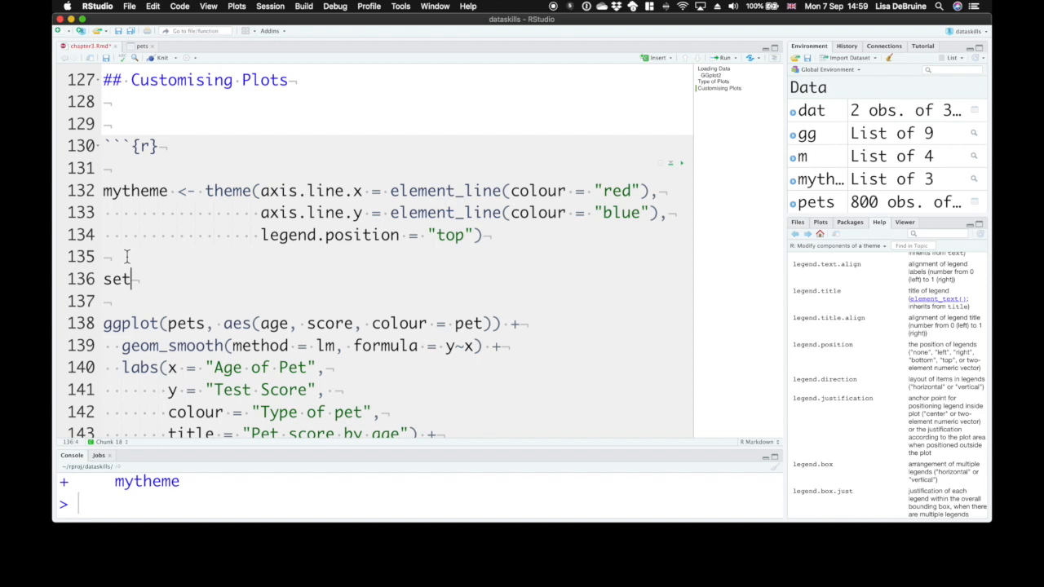
type("_th")
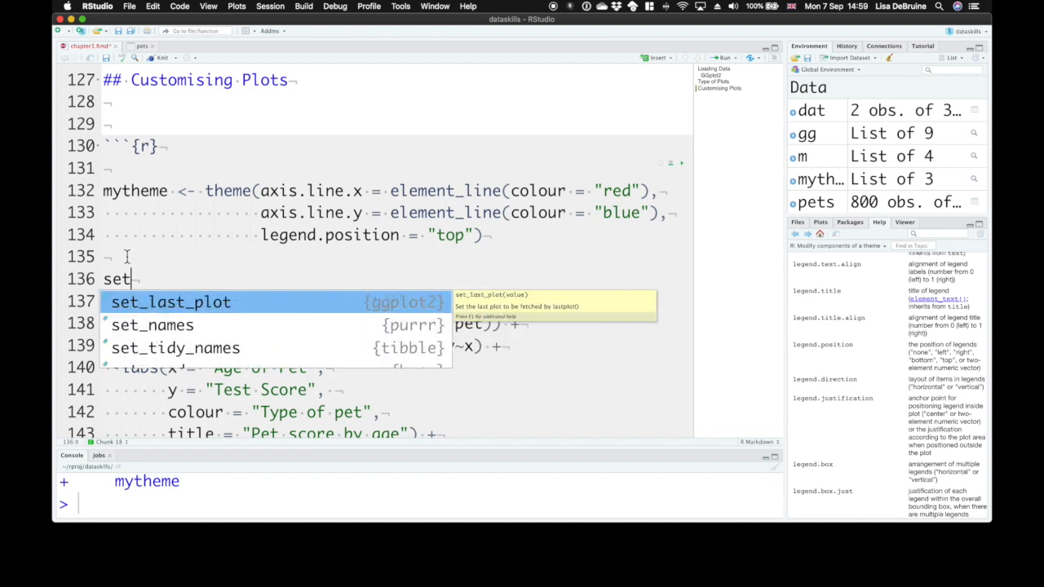
type("theme")
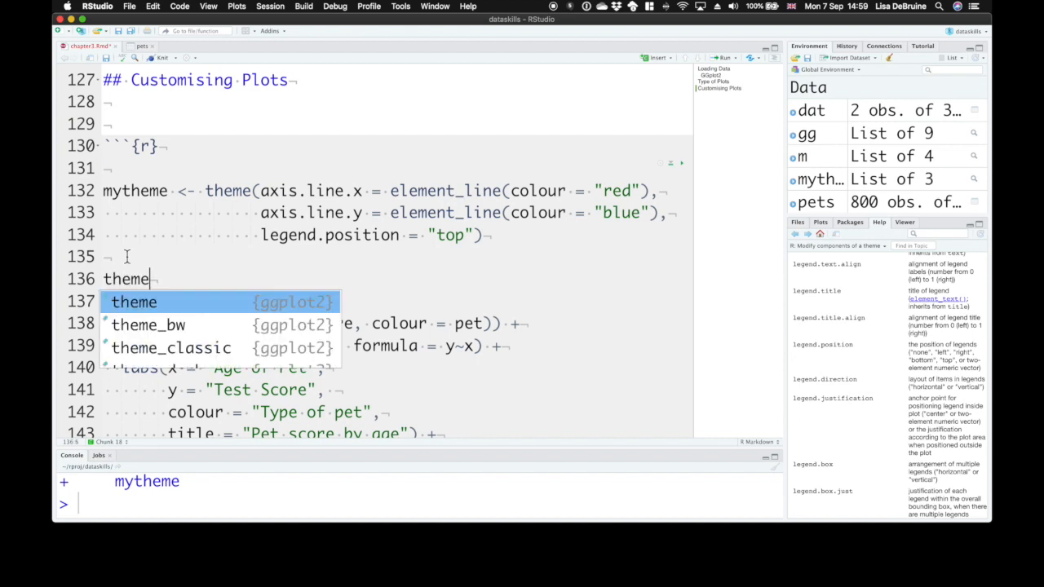
type("_set")
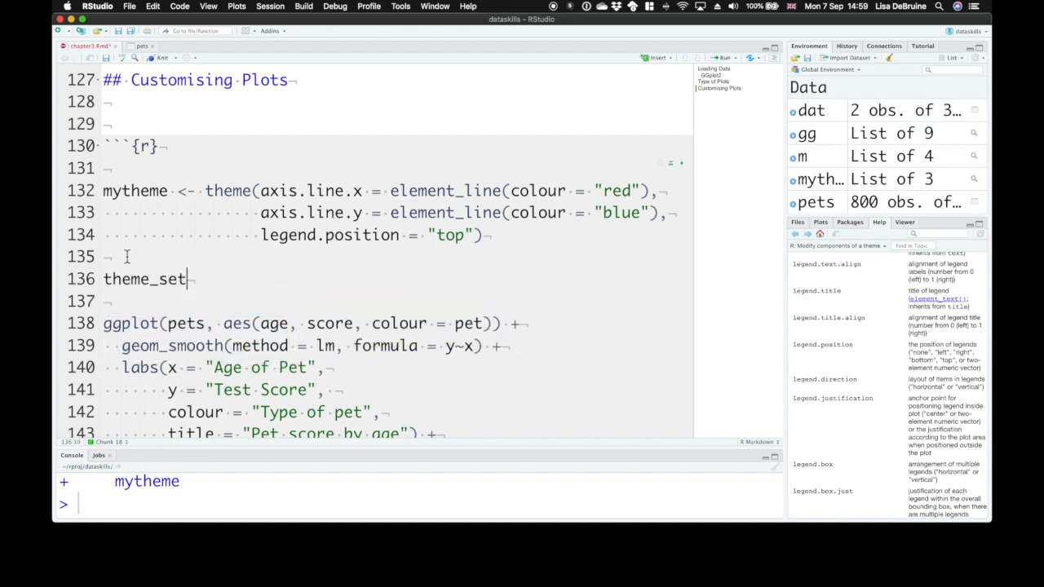
type("(mytheme)")
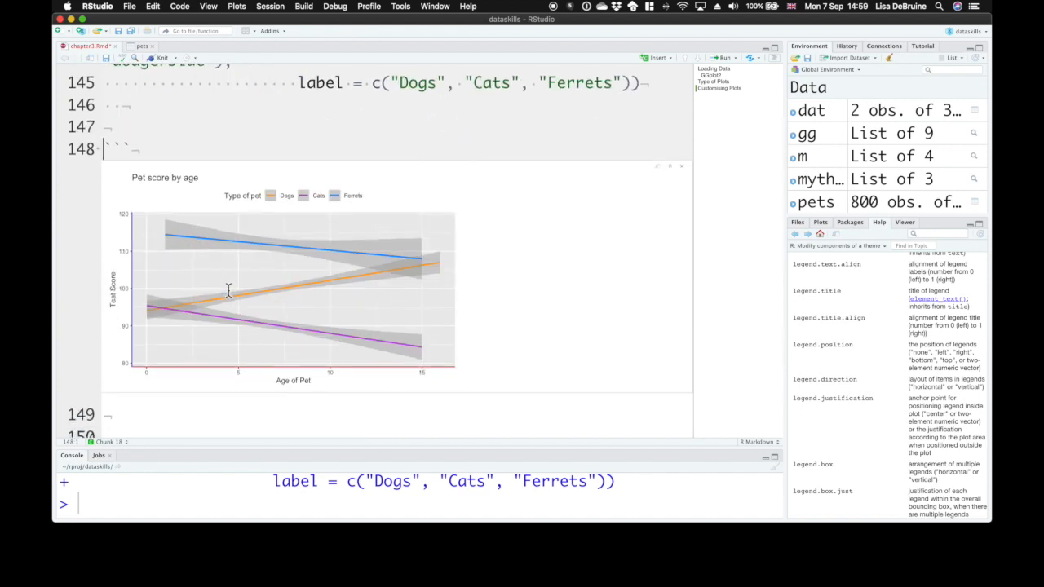
mouse_move(187, 302)
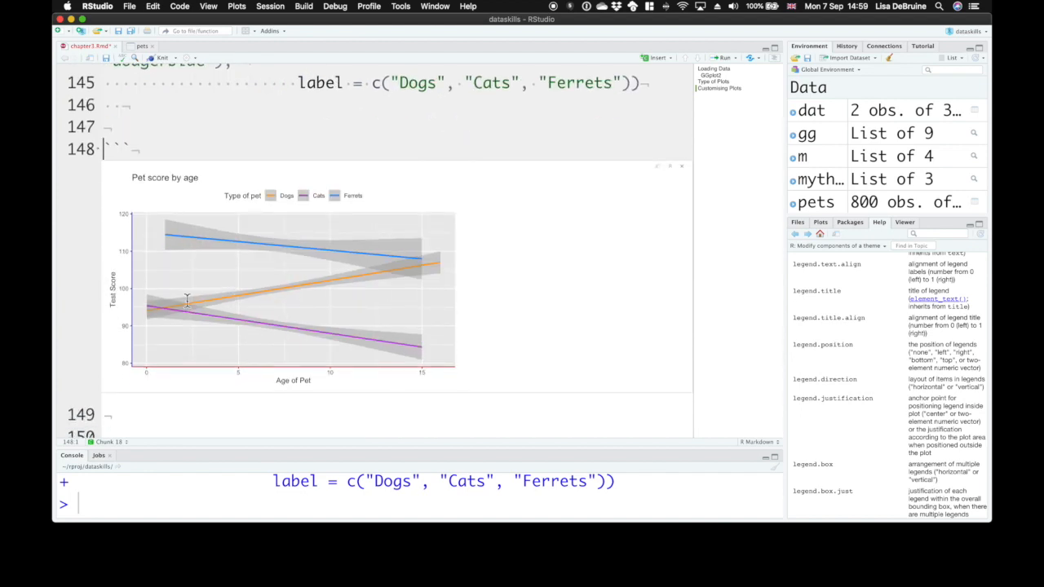
mouse_move(293, 217)
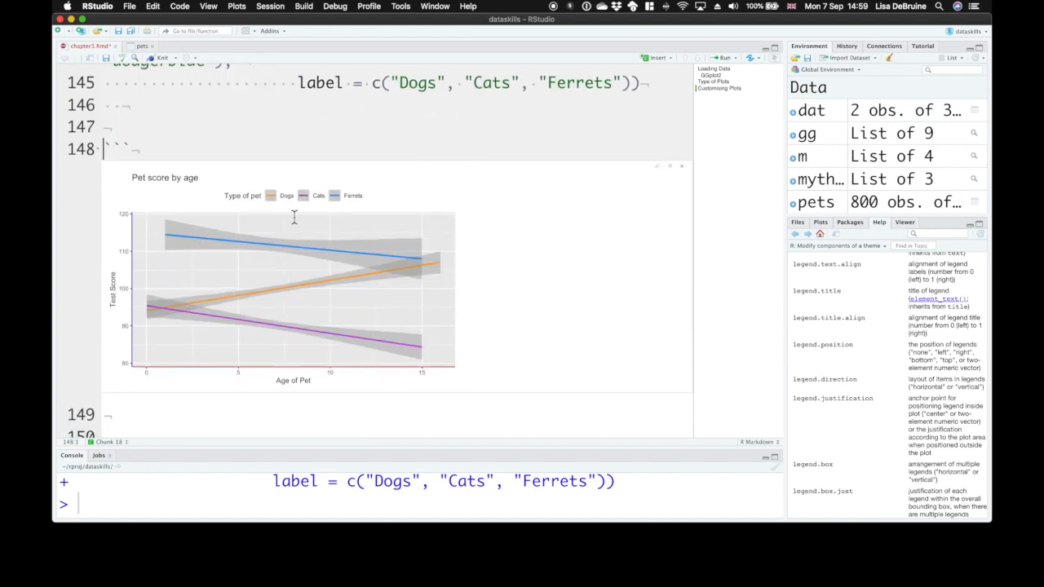